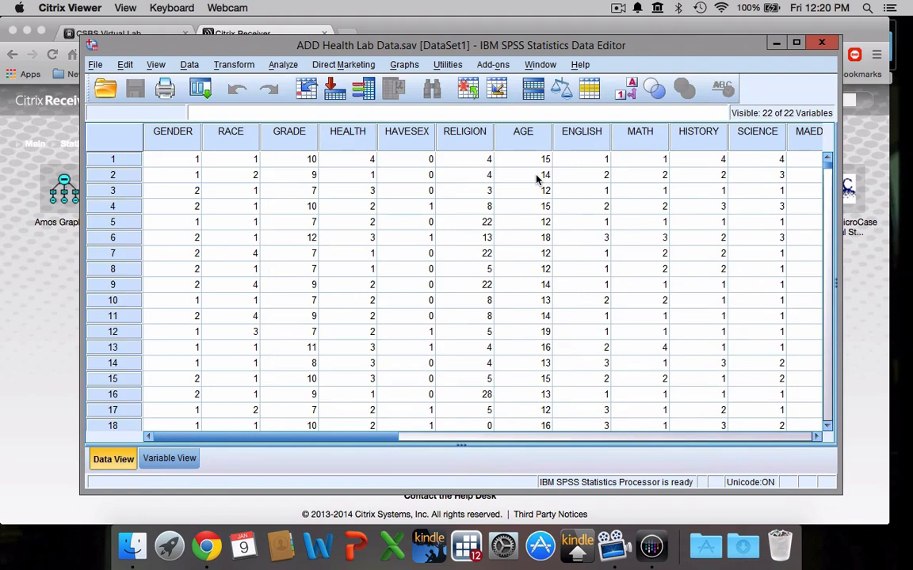
mouse_move(219, 252)
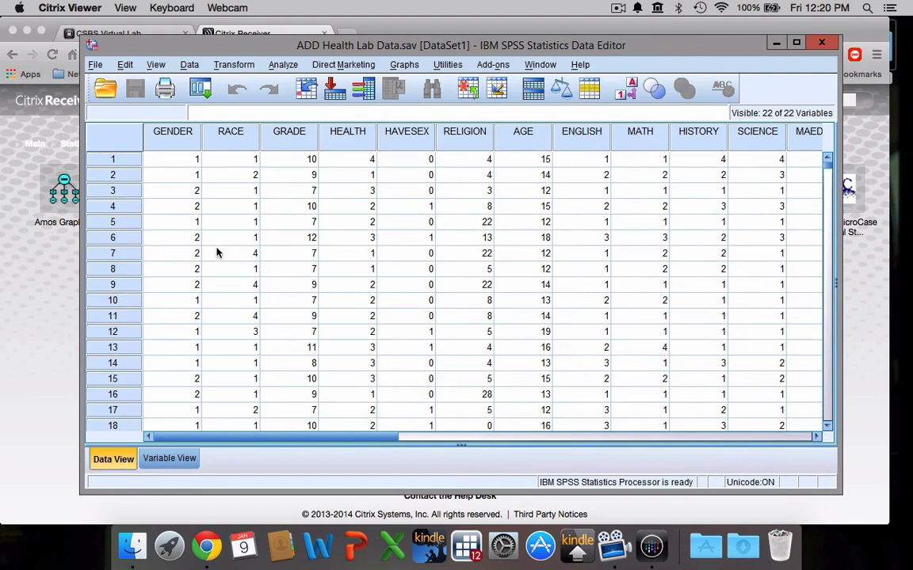
mouse_move(330, 283)
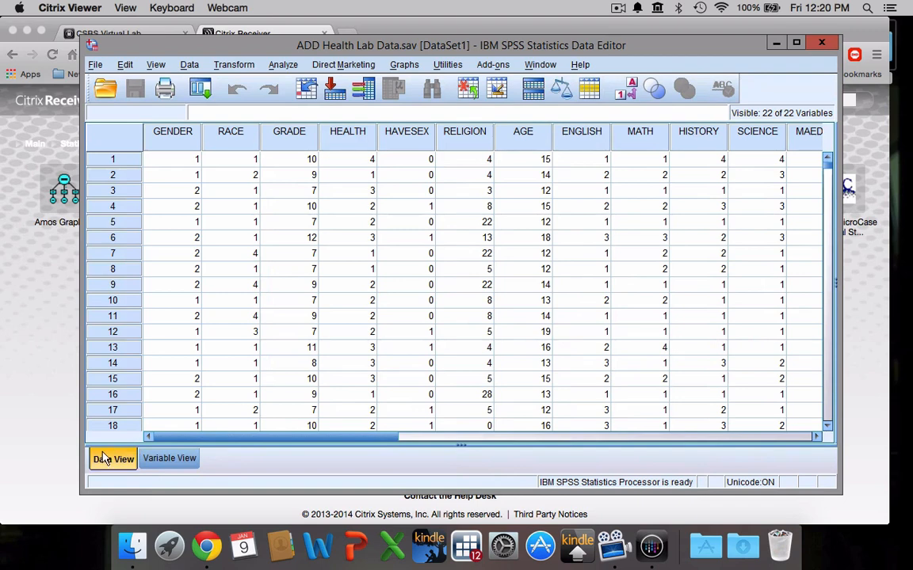
- Switch from Data View to Variable View to list the ADD Health variable definitions
click(112, 459)
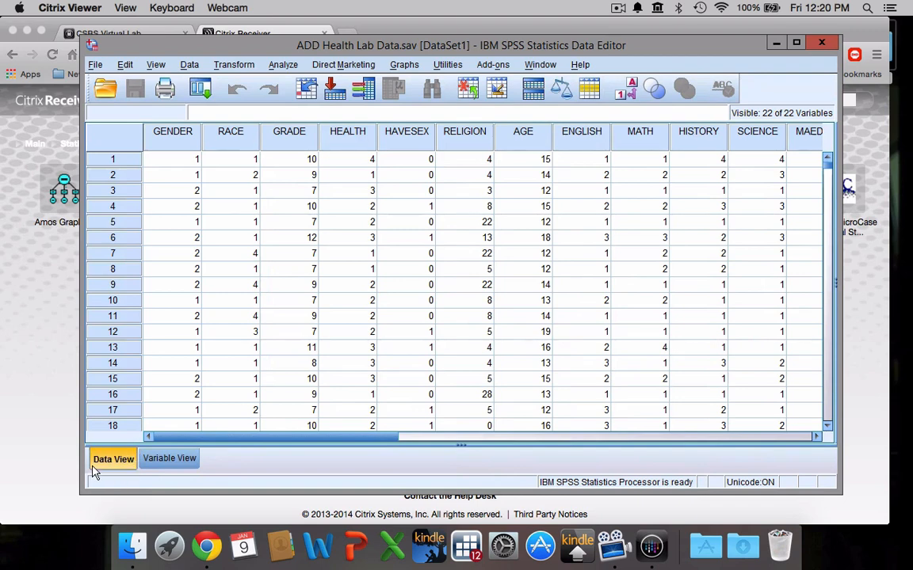
mouse_move(92, 469)
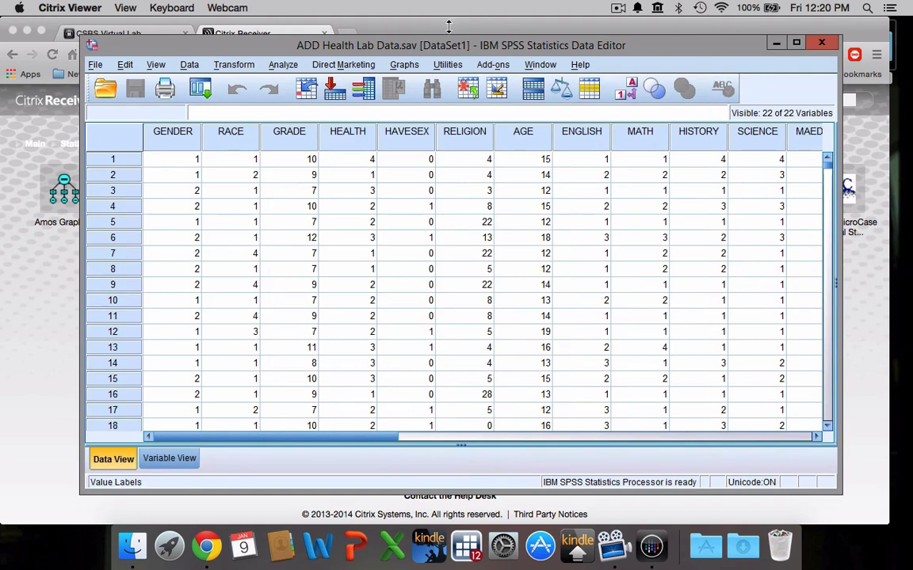
mouse_move(278, 39)
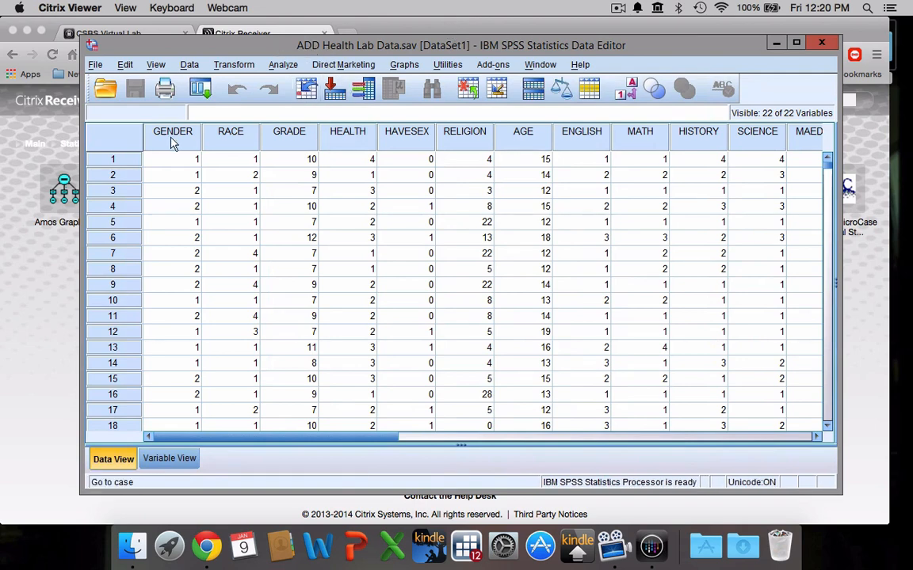
mouse_move(228, 149)
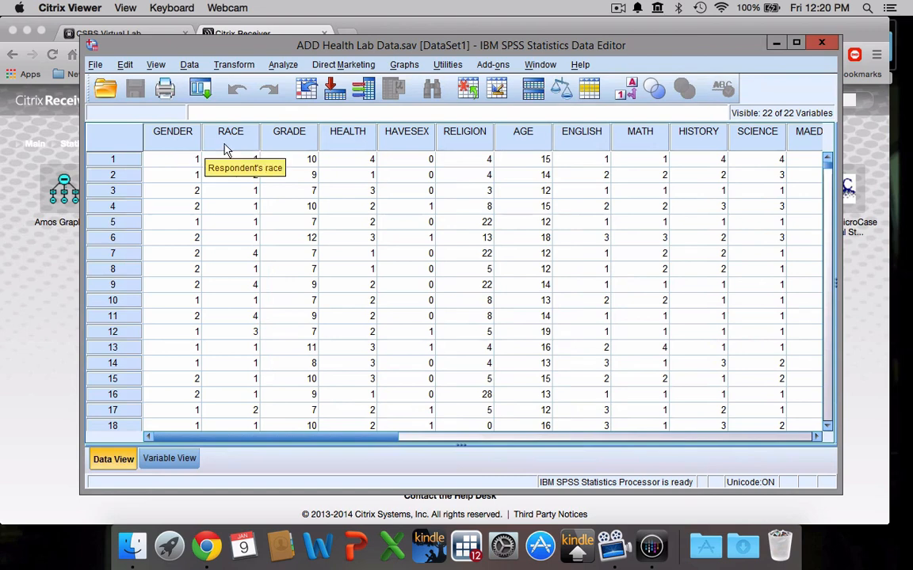
mouse_move(288, 131)
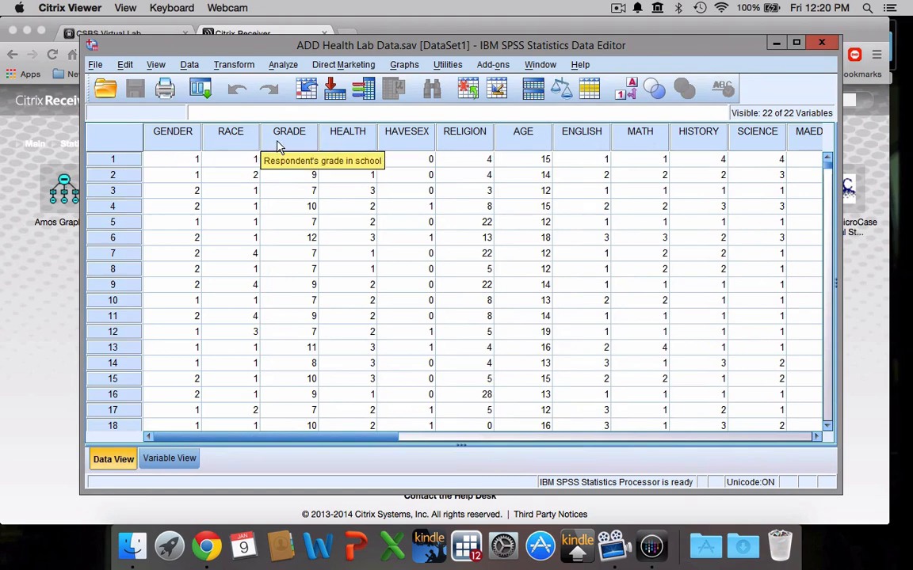
mouse_move(342, 145)
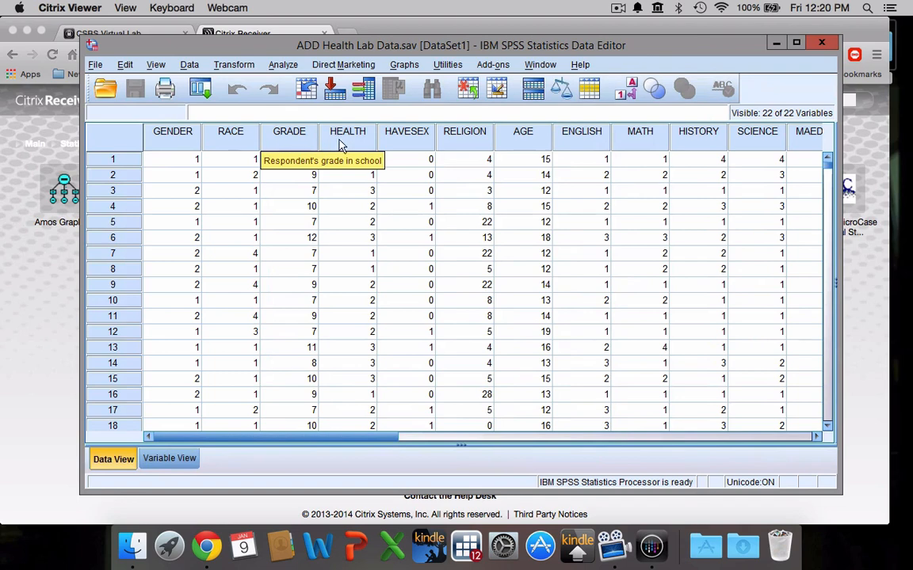
mouse_move(394, 141)
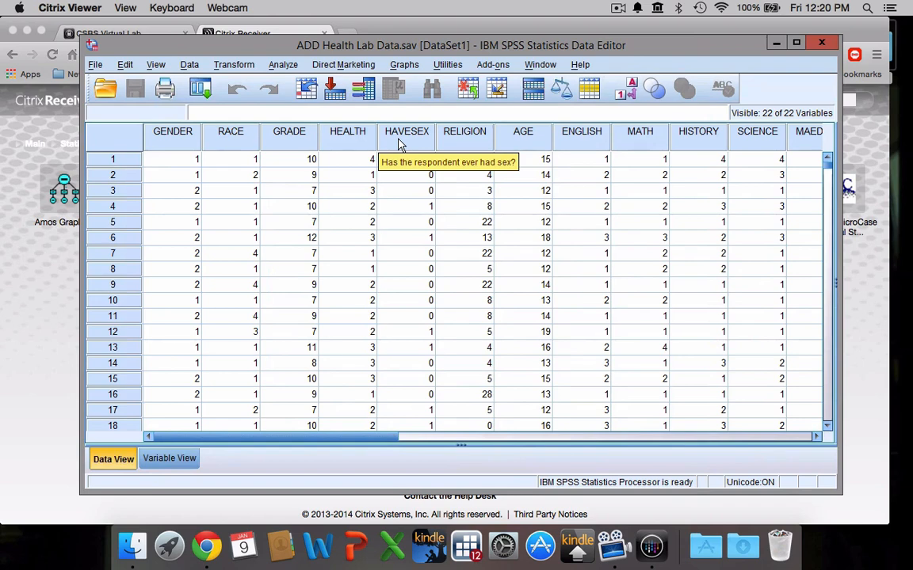
mouse_move(409, 151)
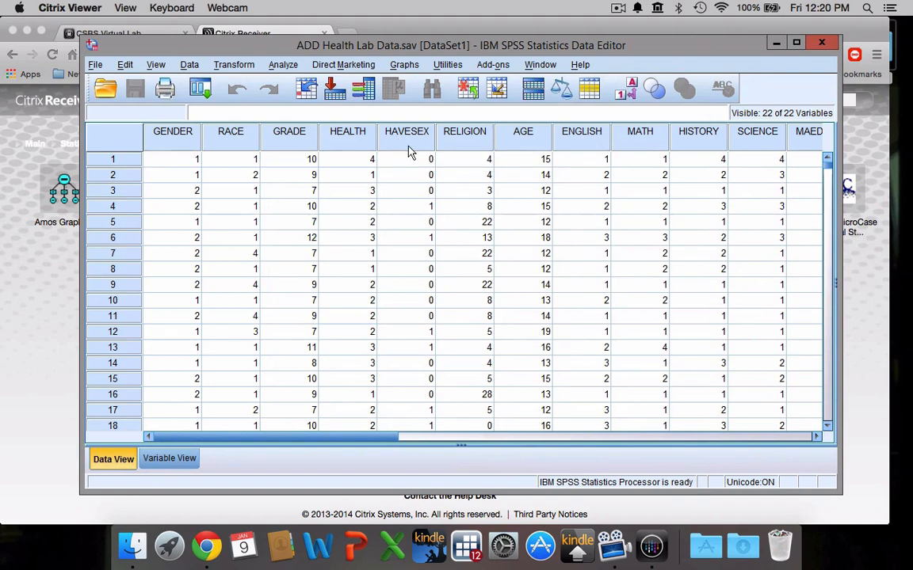
mouse_move(465, 145)
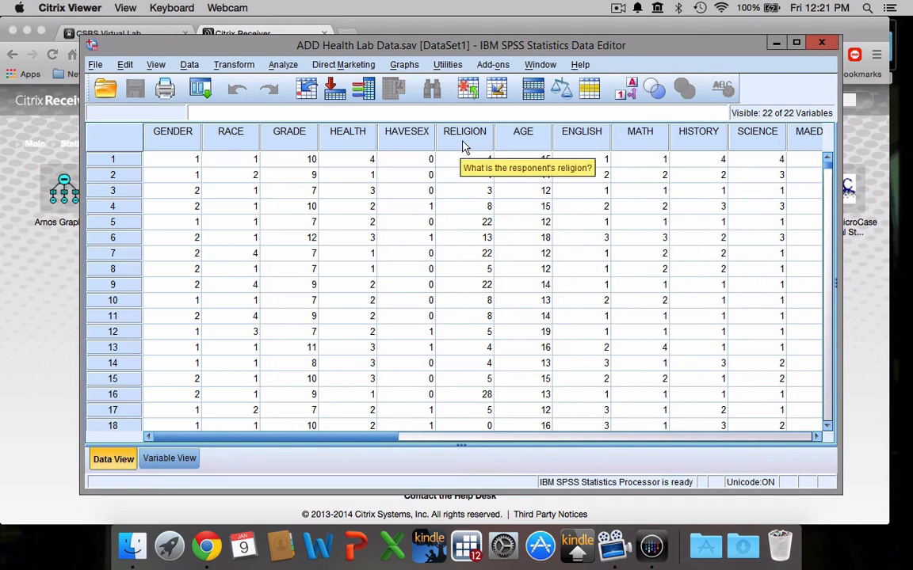
mouse_move(549, 139)
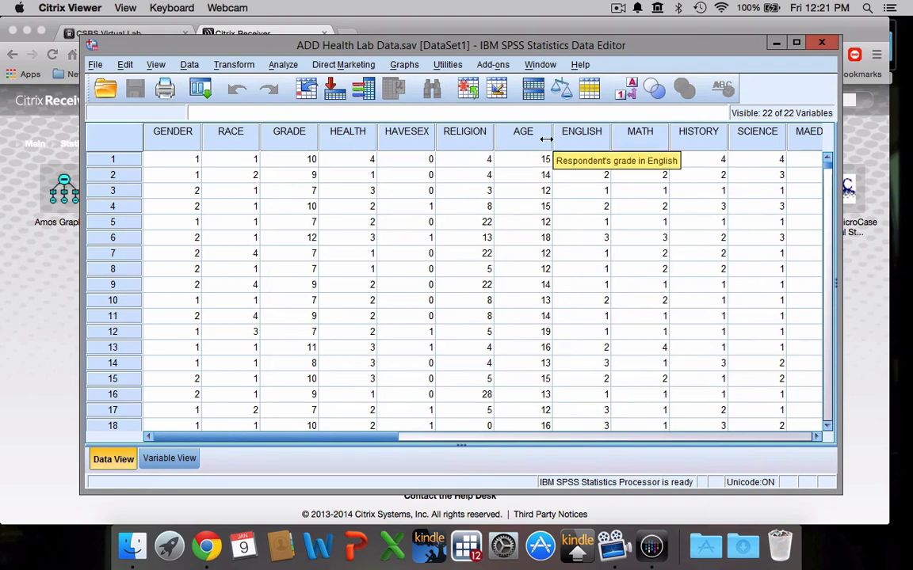
mouse_move(587, 143)
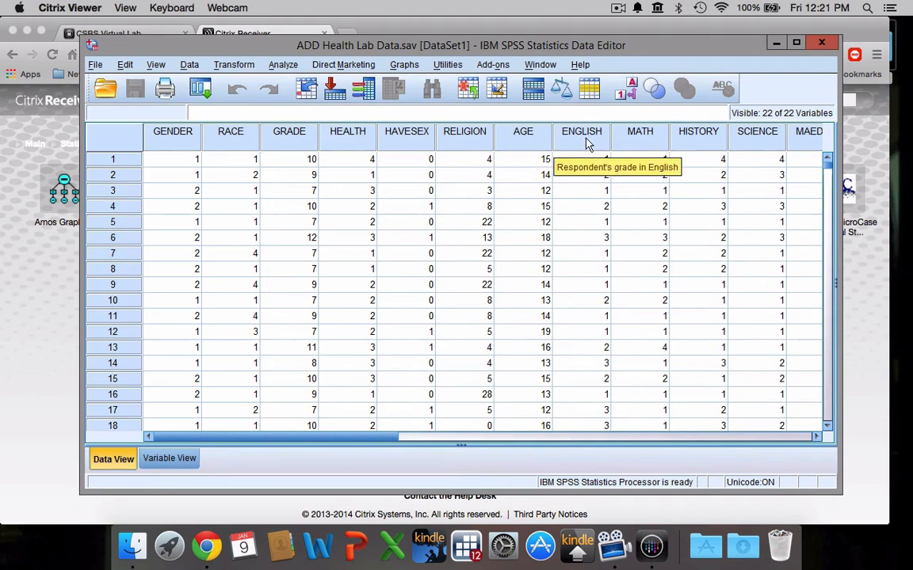
mouse_move(198, 257)
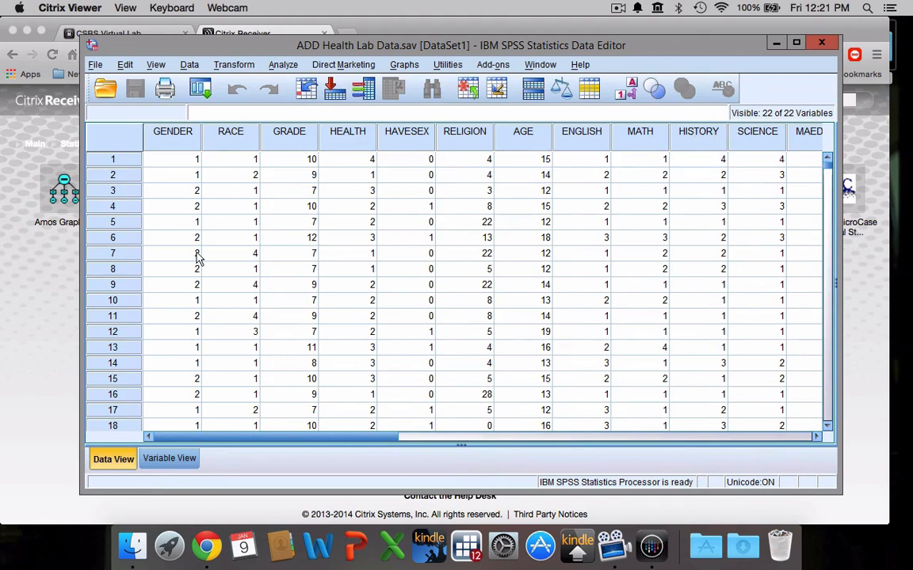
mouse_move(168, 181)
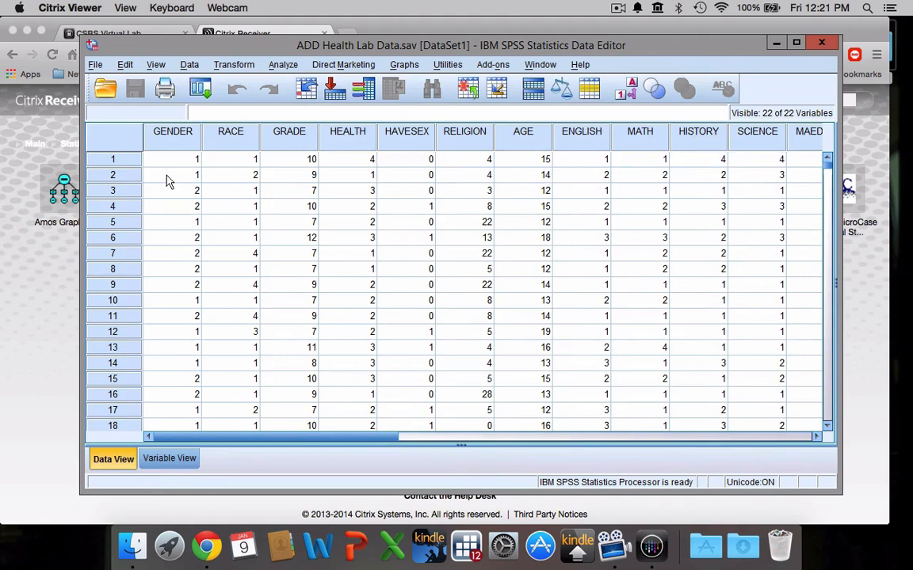
mouse_move(285, 210)
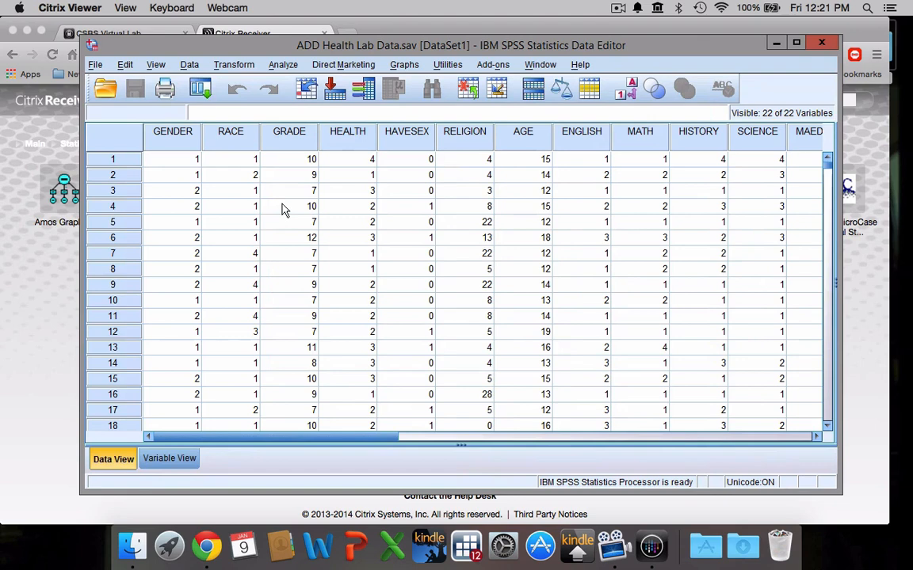
mouse_move(189, 257)
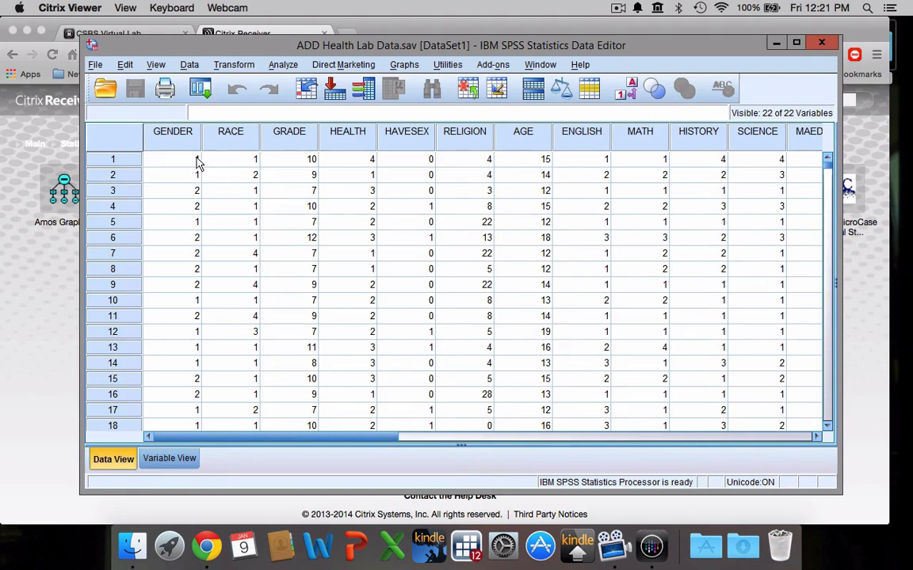
mouse_move(177, 167)
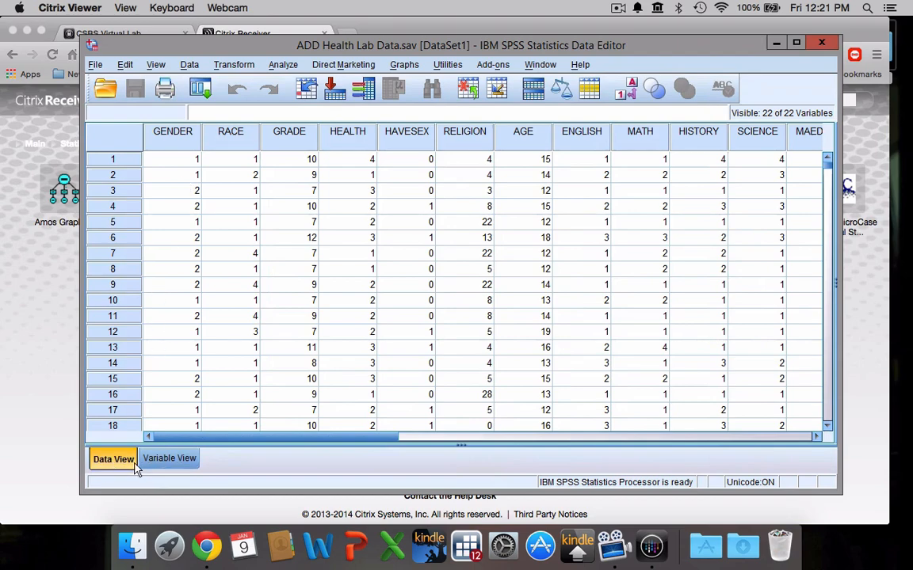
click(169, 459)
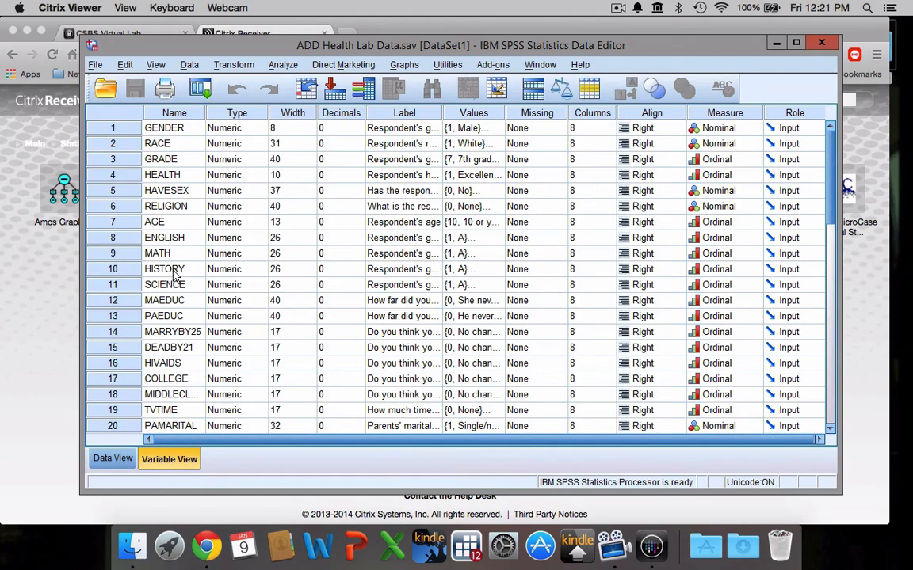
mouse_move(444, 144)
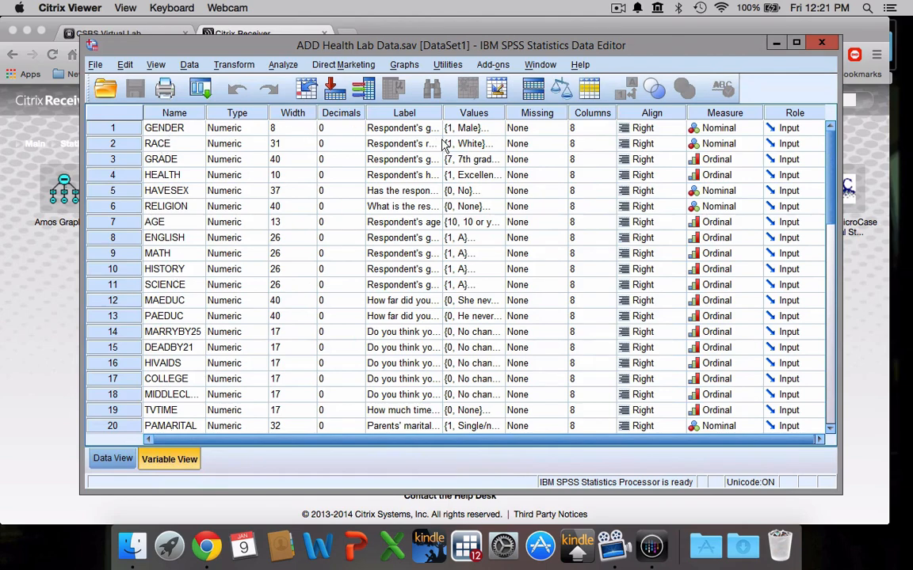
mouse_move(778, 138)
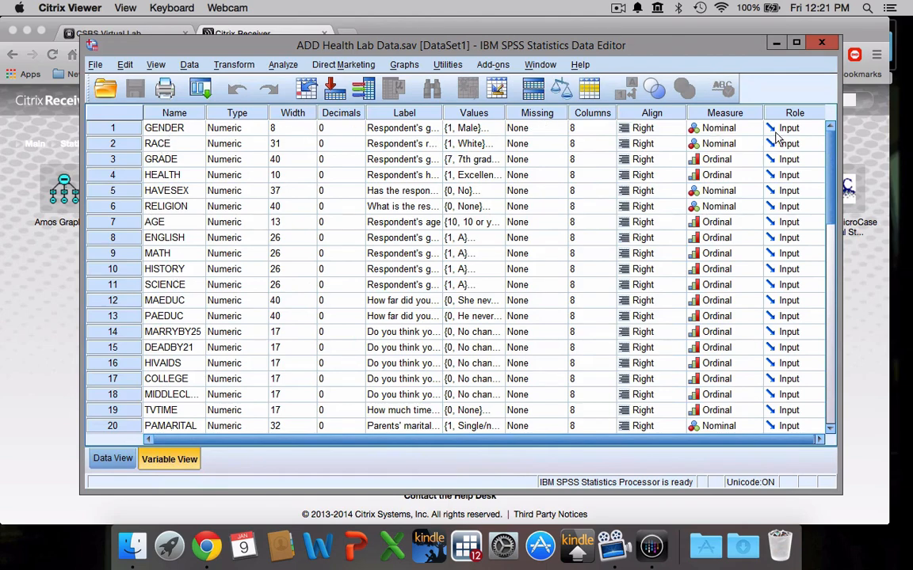
mouse_move(185, 129)
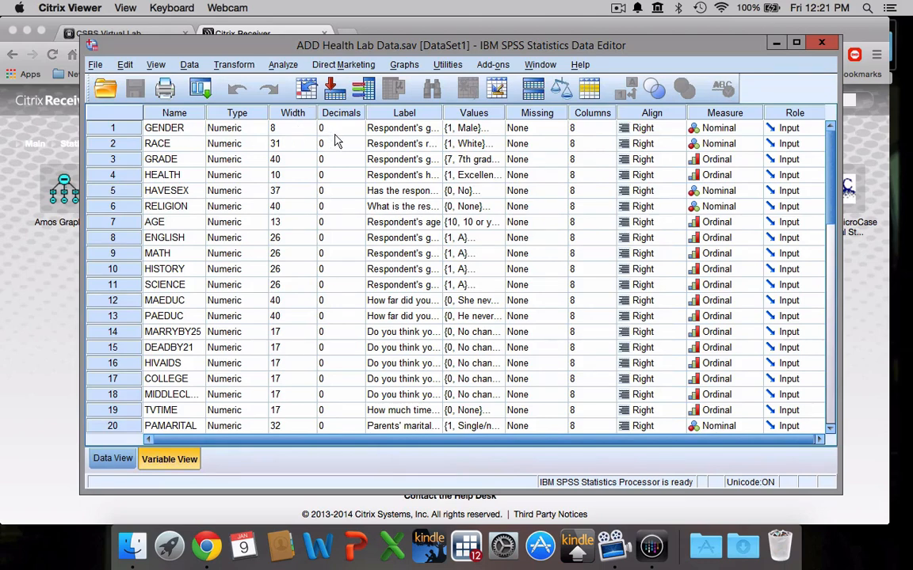
mouse_move(333, 414)
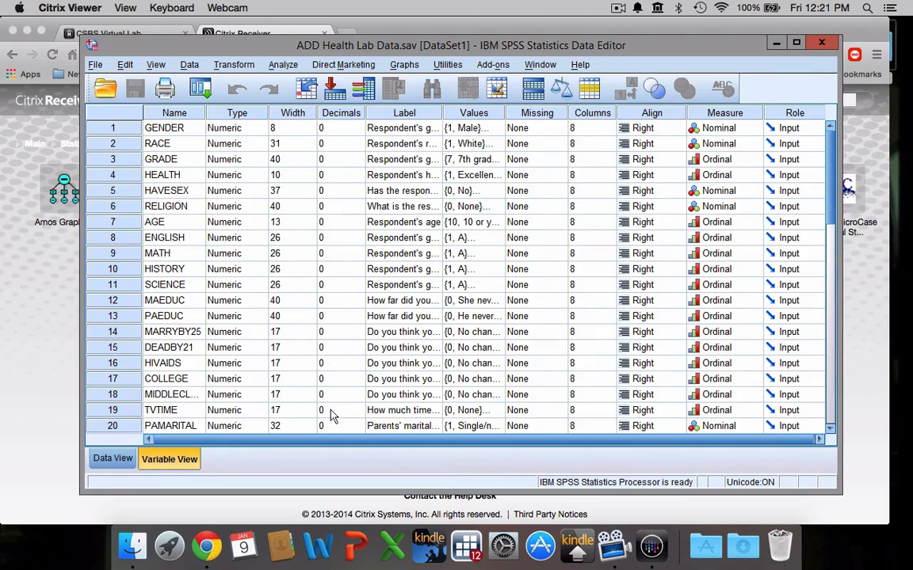
mouse_move(337, 135)
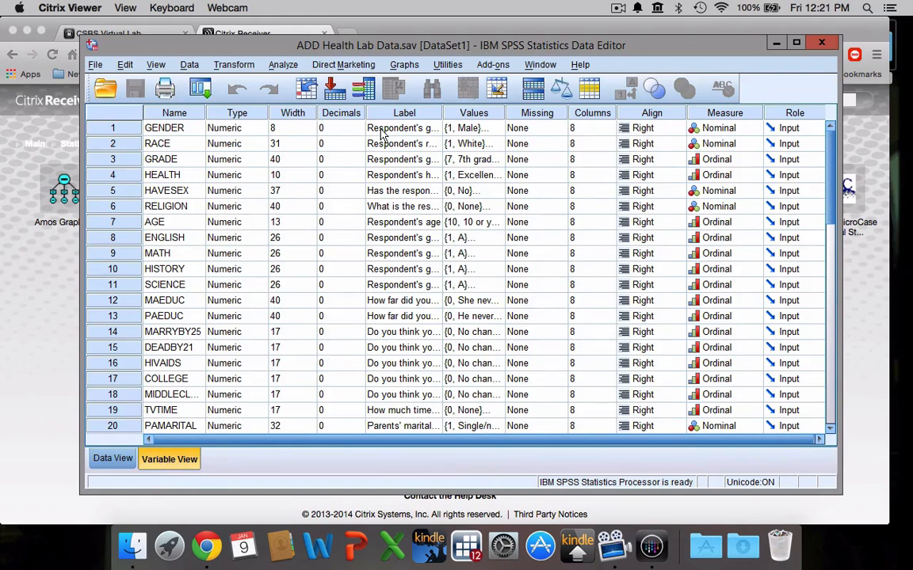
- Read the full labels of the gender and MARRYBY25 variables by widening the Label column
click(403, 128)
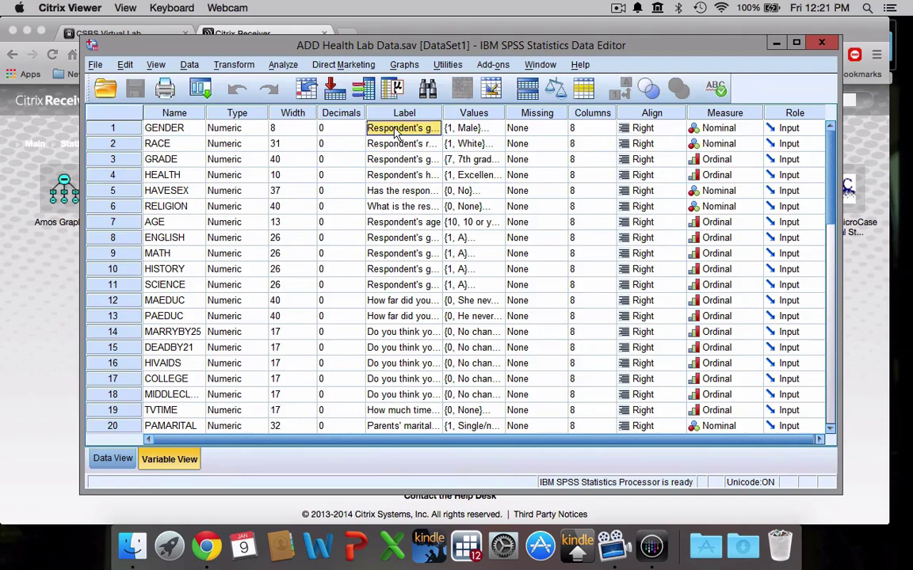
scroll(down, 3)
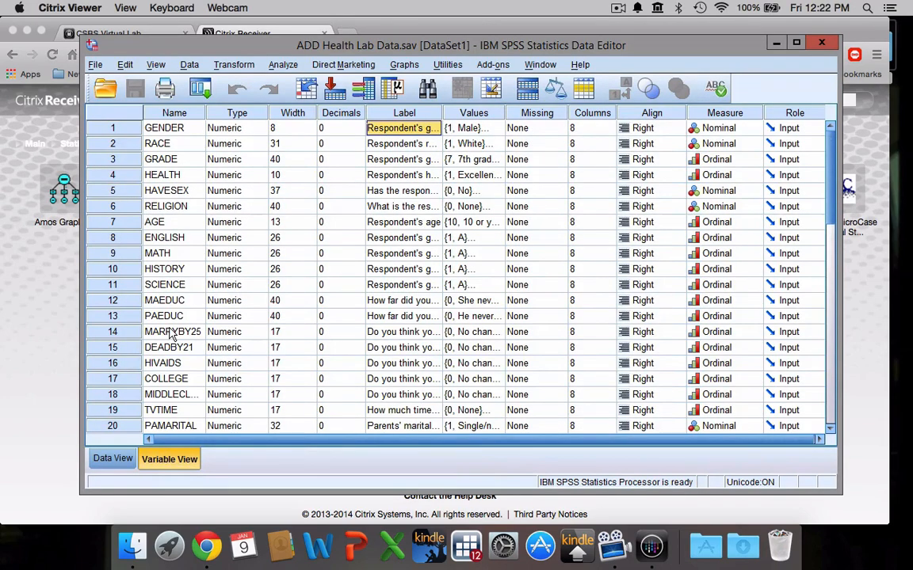
click(173, 331)
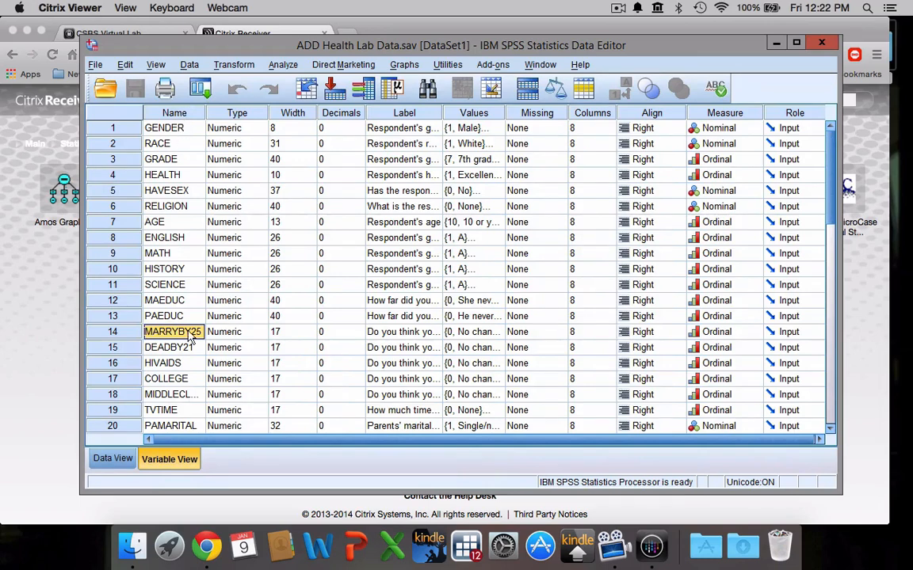
click(402, 332)
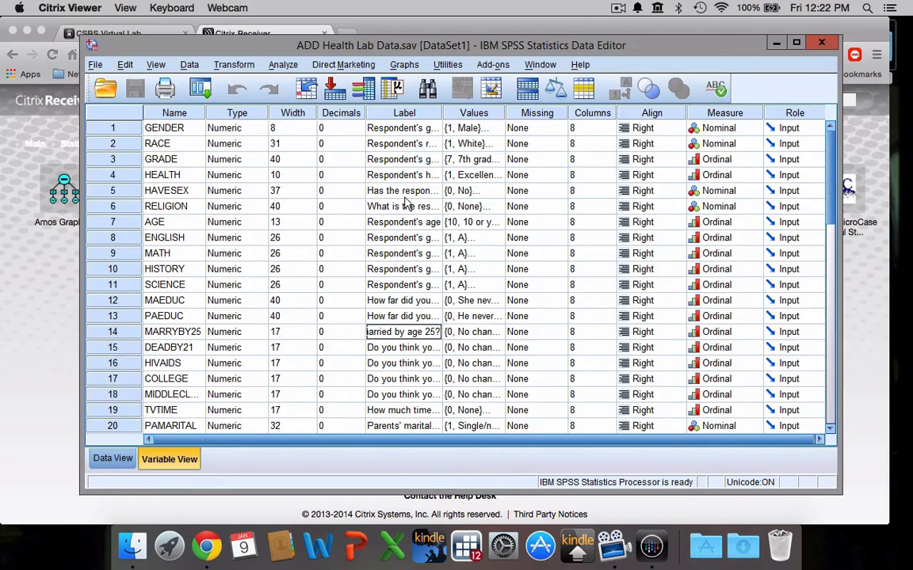
mouse_move(417, 160)
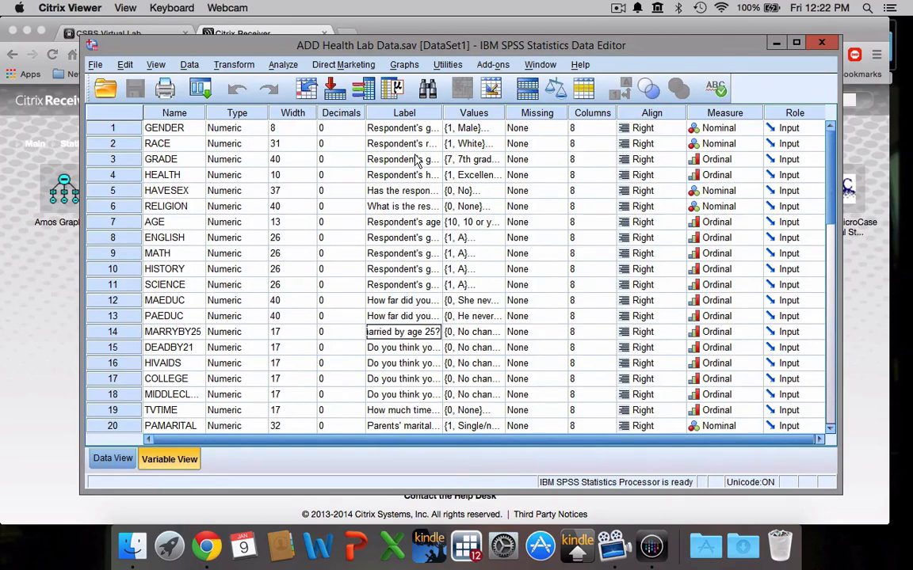
mouse_move(294, 151)
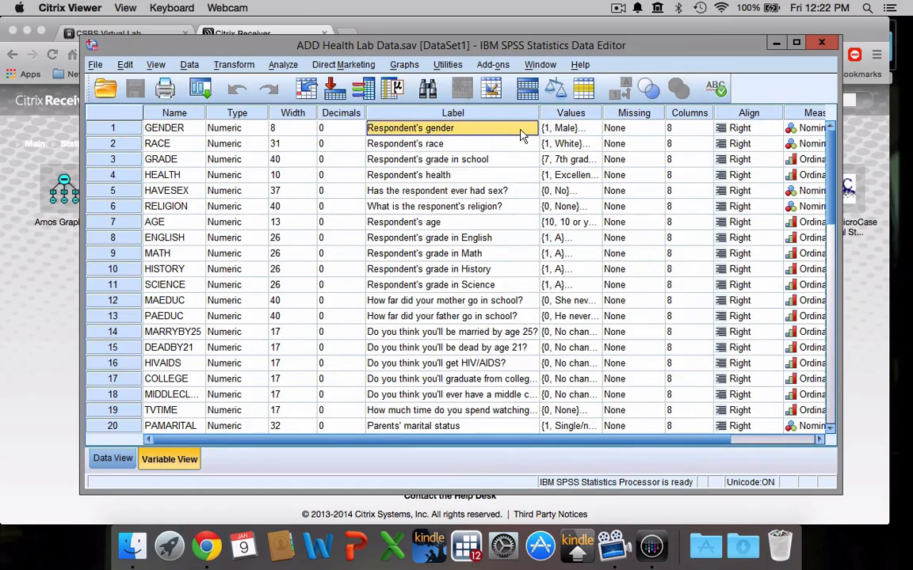
click(563, 128)
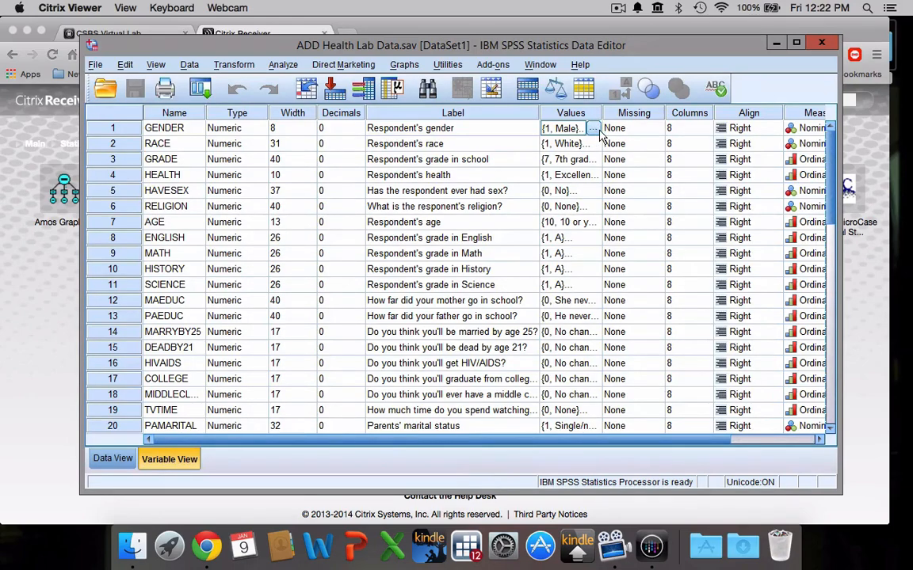
- Review gender's value codes (1 = Male, 2 = Female), close them, and return to Data View
click(594, 128)
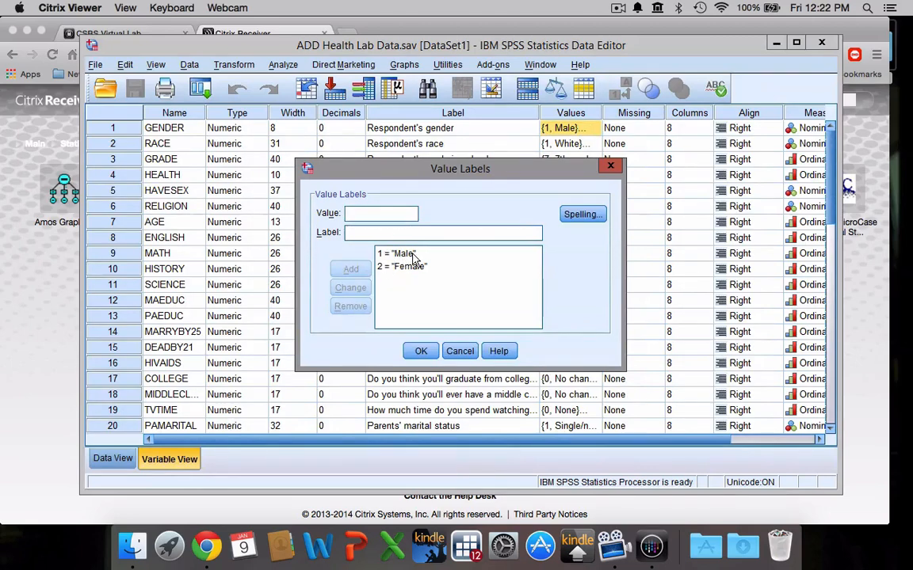
click(401, 266)
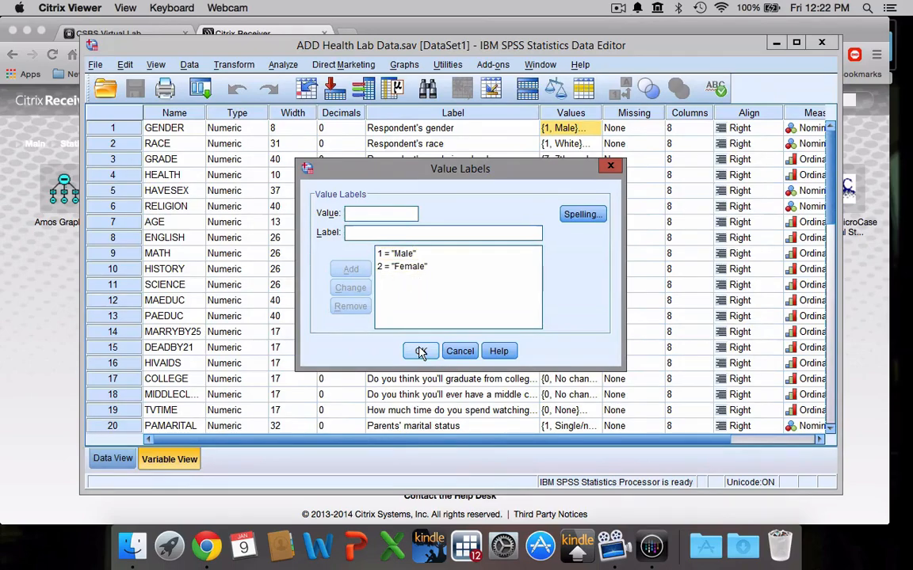
click(420, 351)
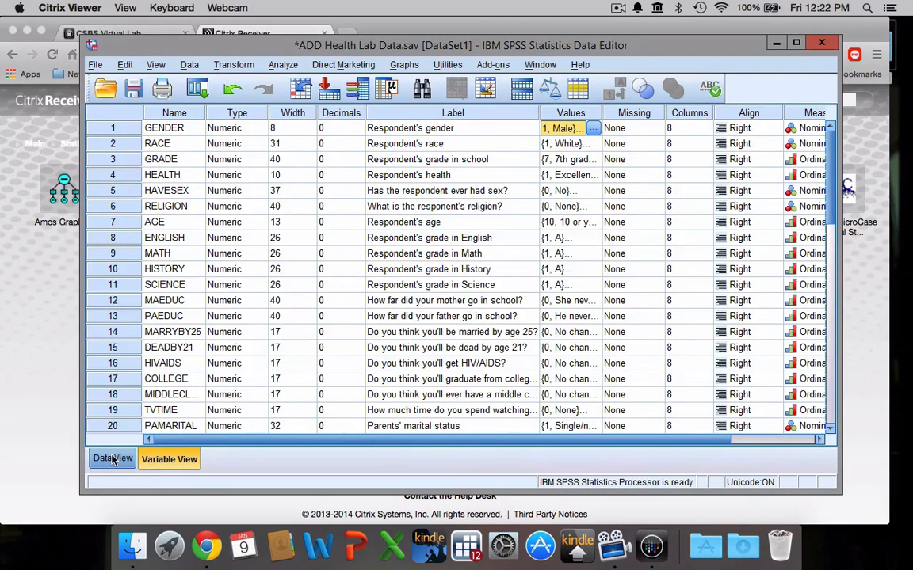
click(111, 459)
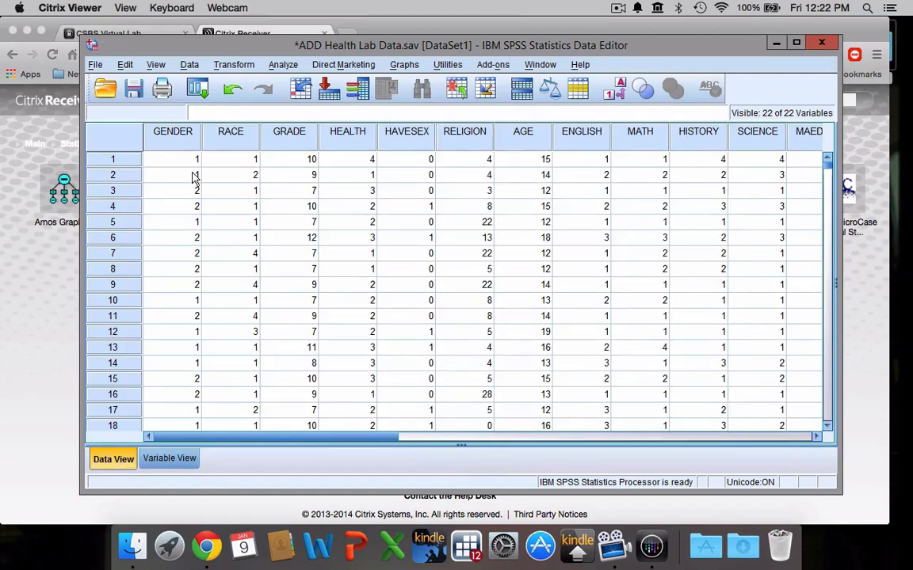
mouse_move(176, 168)
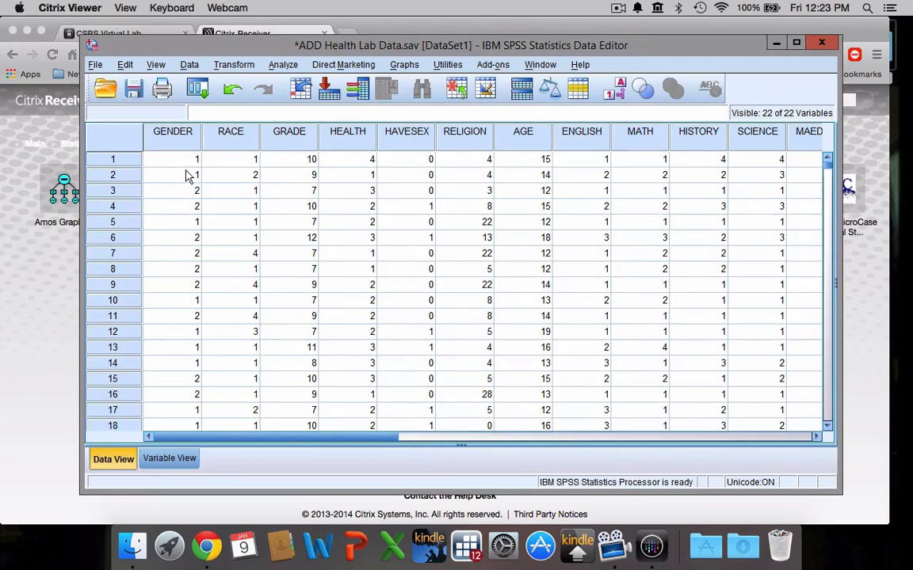
mouse_move(182, 248)
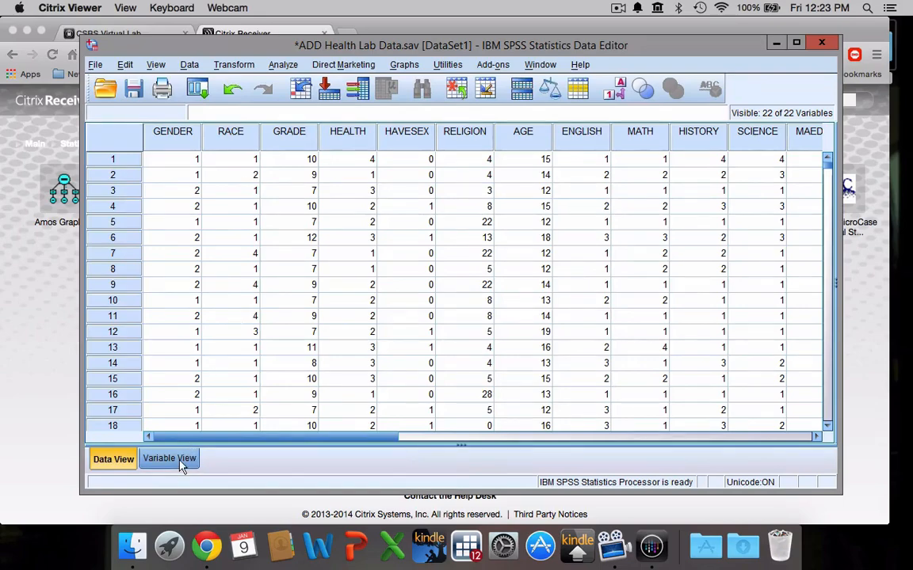
click(169, 459)
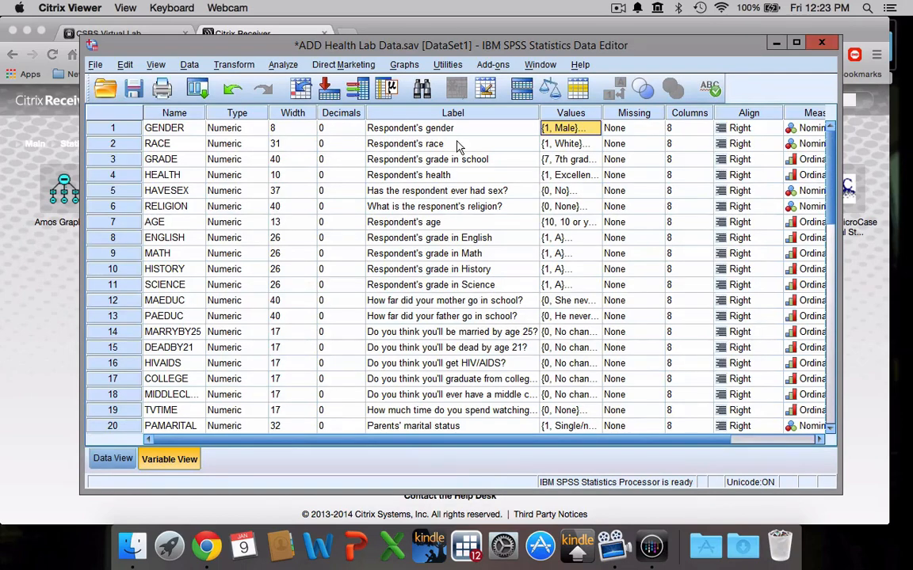
click(569, 143)
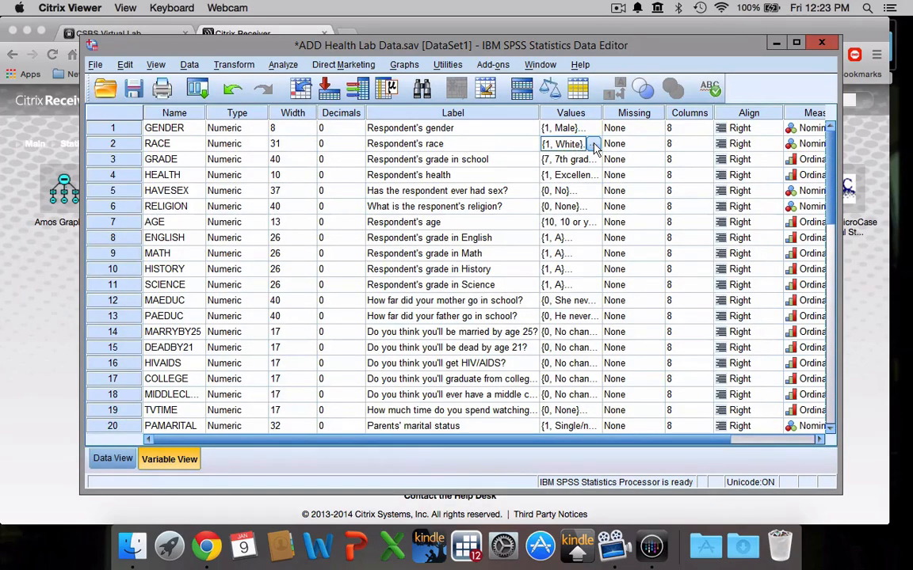
click(593, 144)
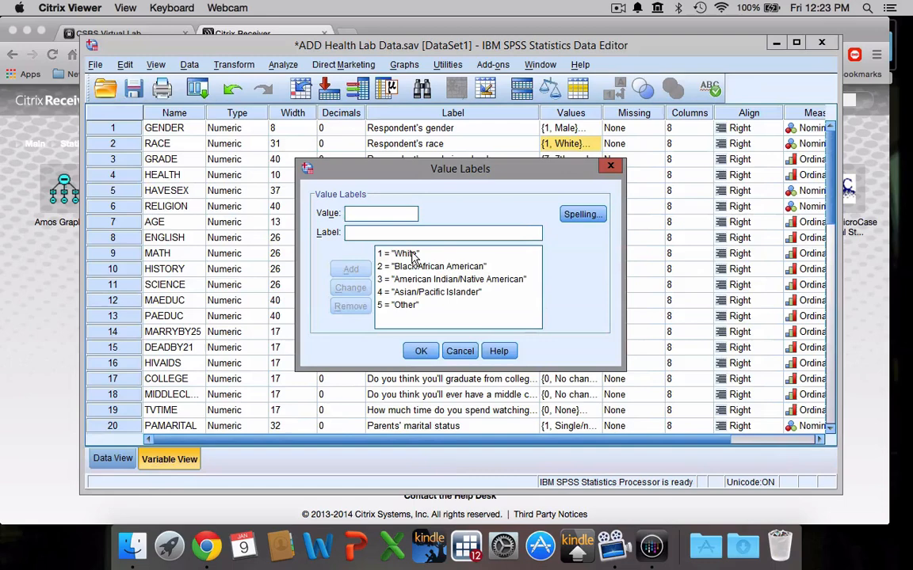
click(431, 266)
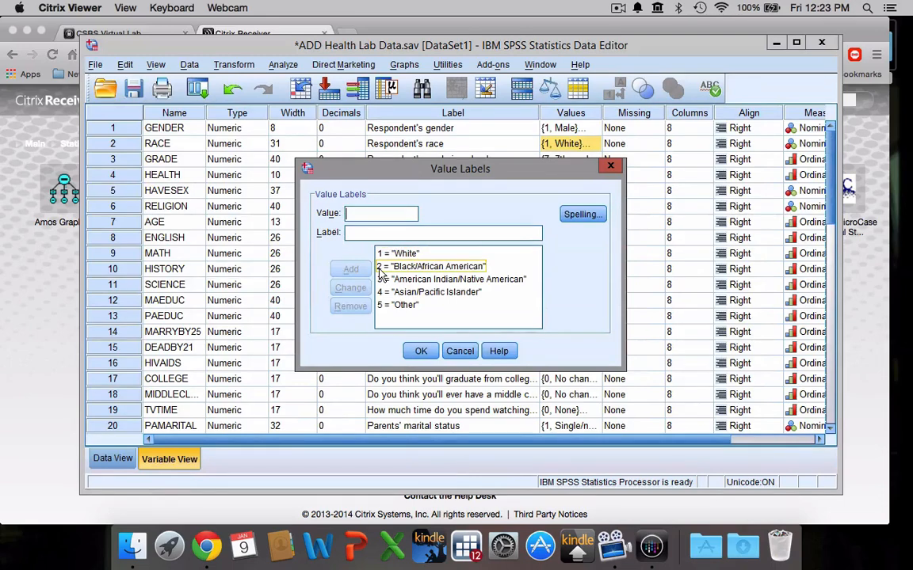
click(451, 279)
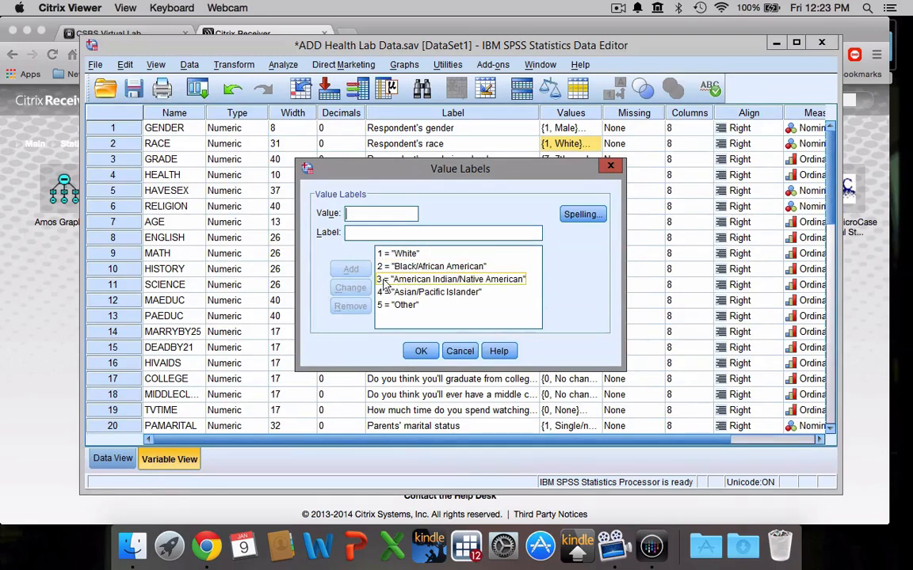
click(435, 291)
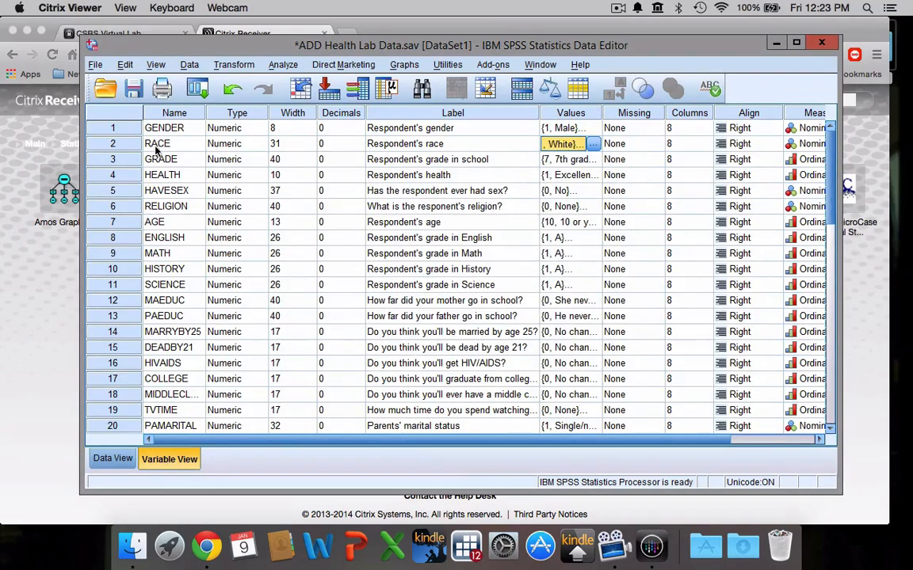
click(111, 459)
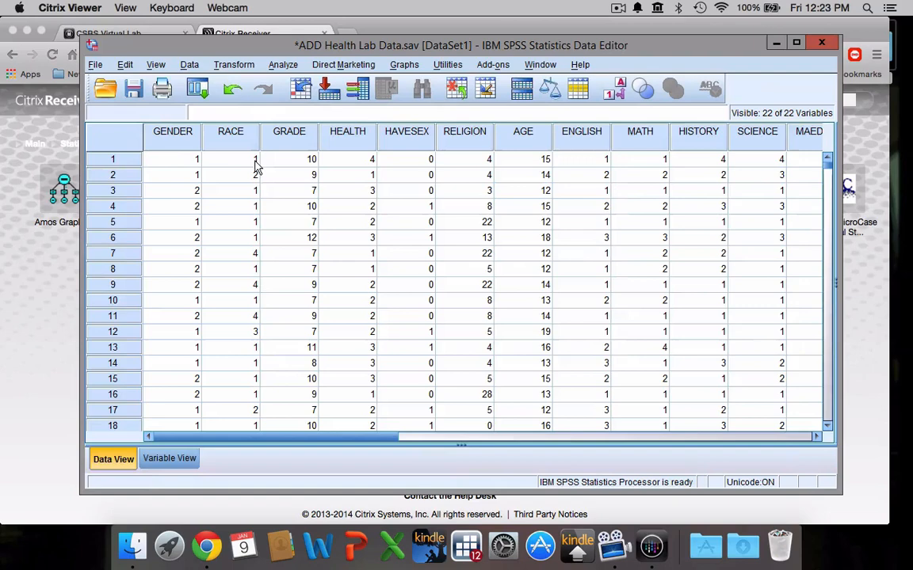
mouse_move(255, 188)
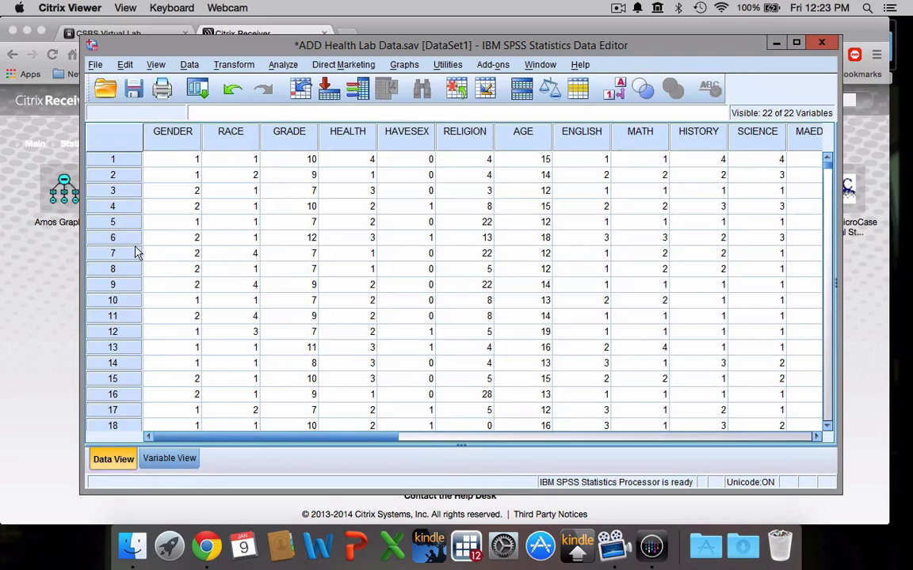
mouse_move(256, 262)
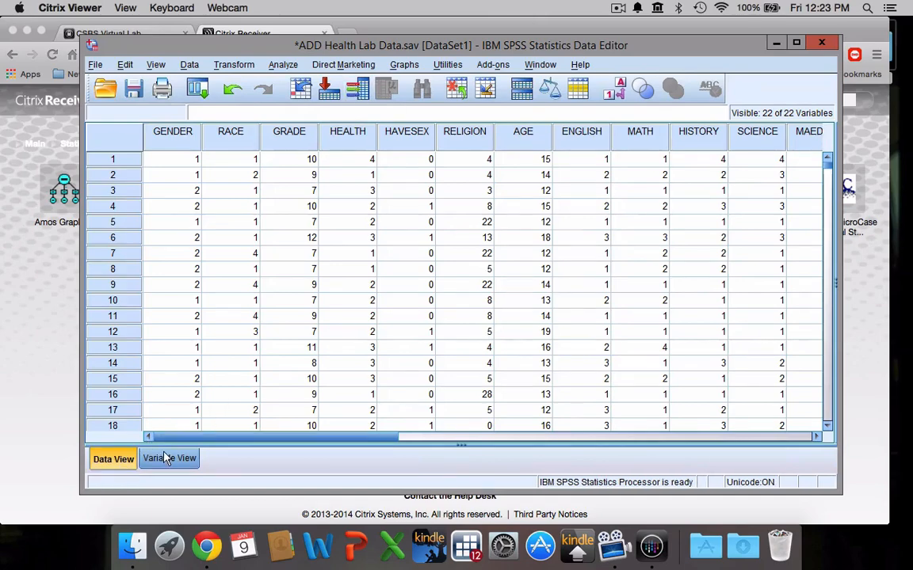
- Return to Variable View and scroll to the Measure column showing Nominal or Ordinal levels
click(168, 458)
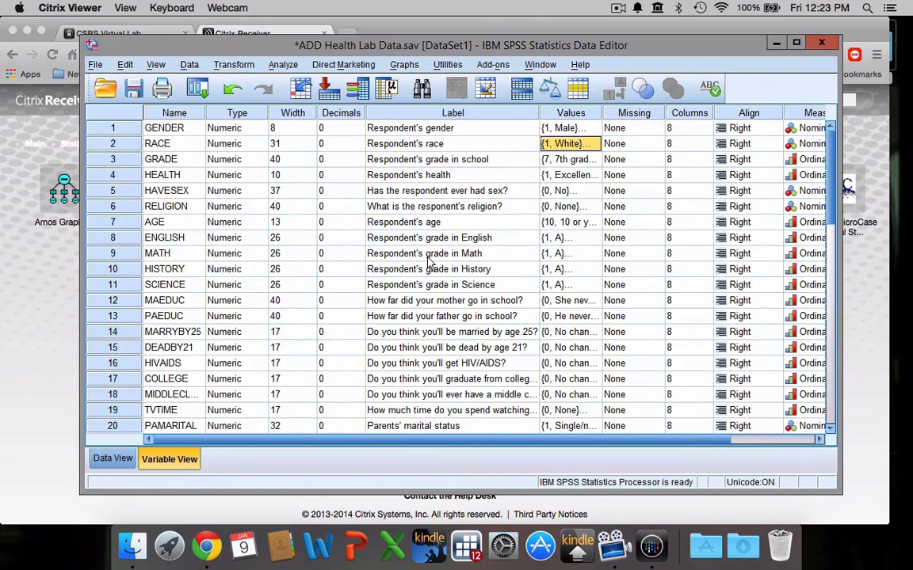
mouse_move(644, 386)
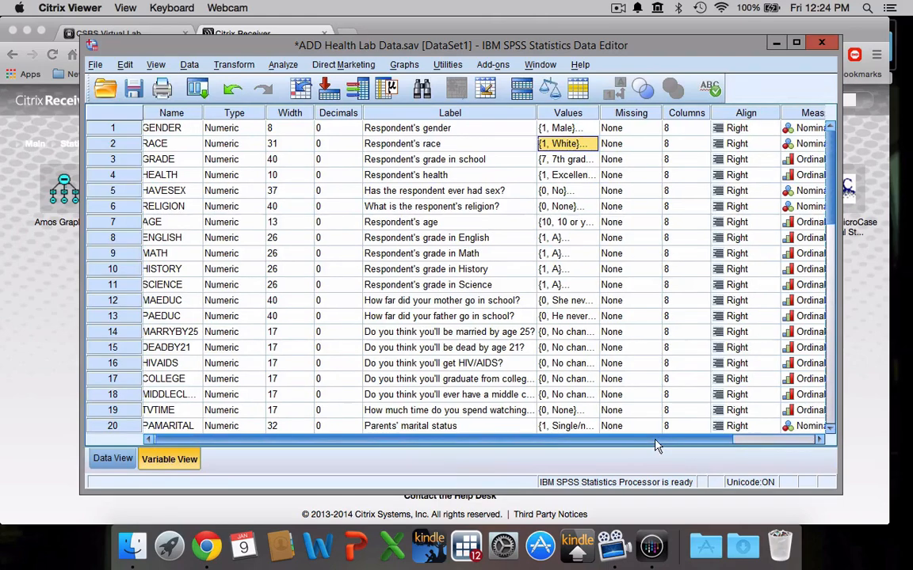
scroll(right, 3)
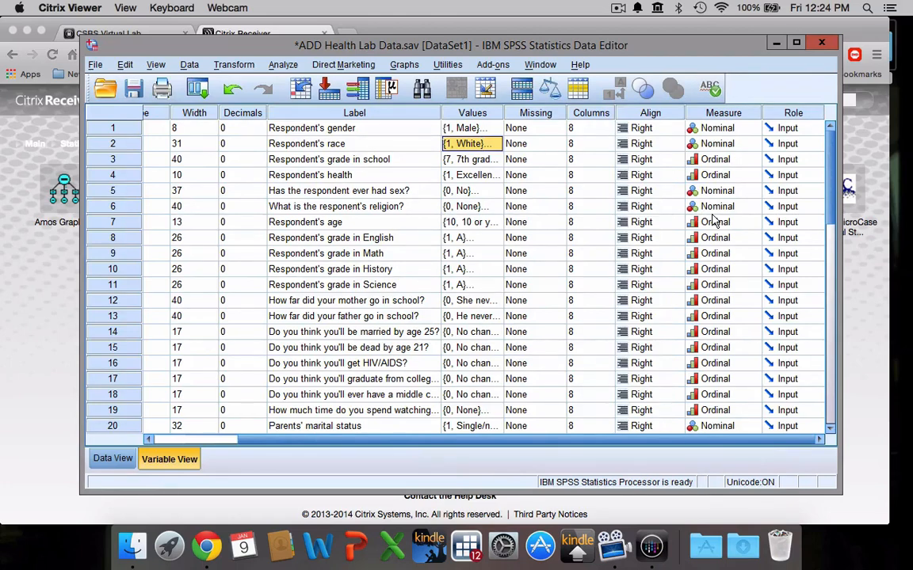
mouse_move(709, 190)
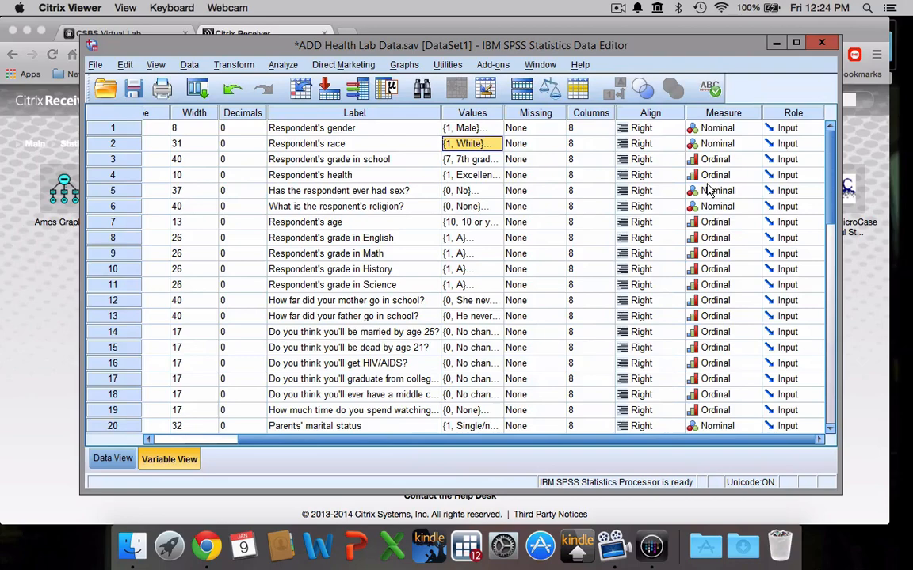
mouse_move(702, 205)
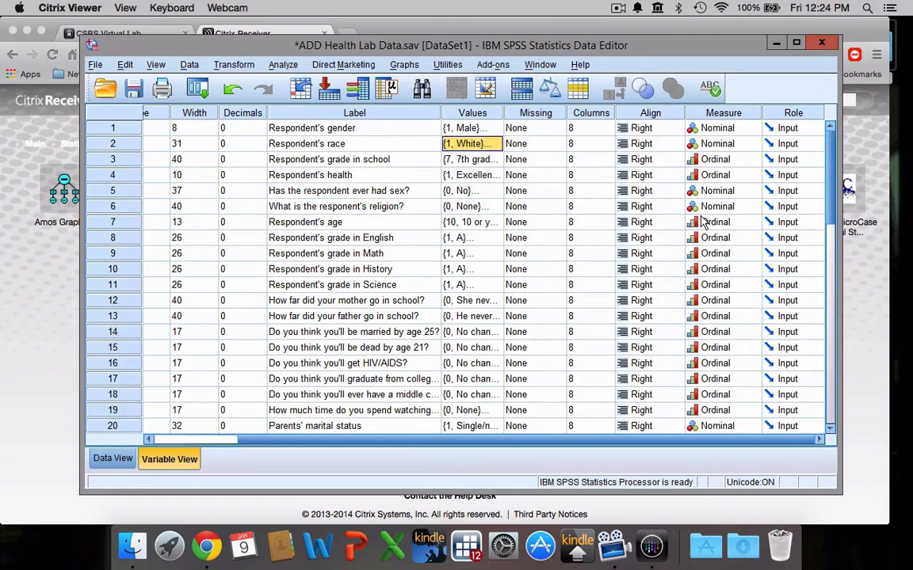
mouse_move(697, 194)
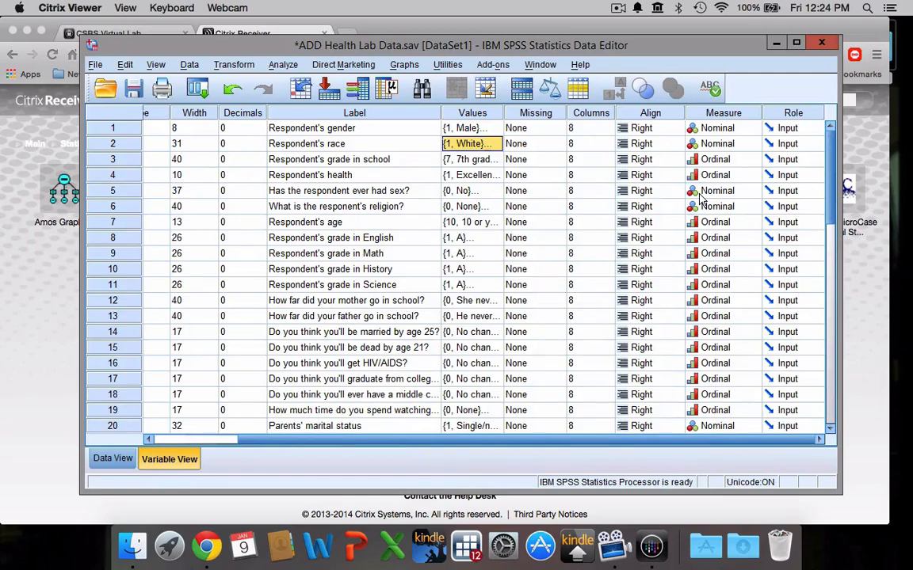
scroll(down, 3)
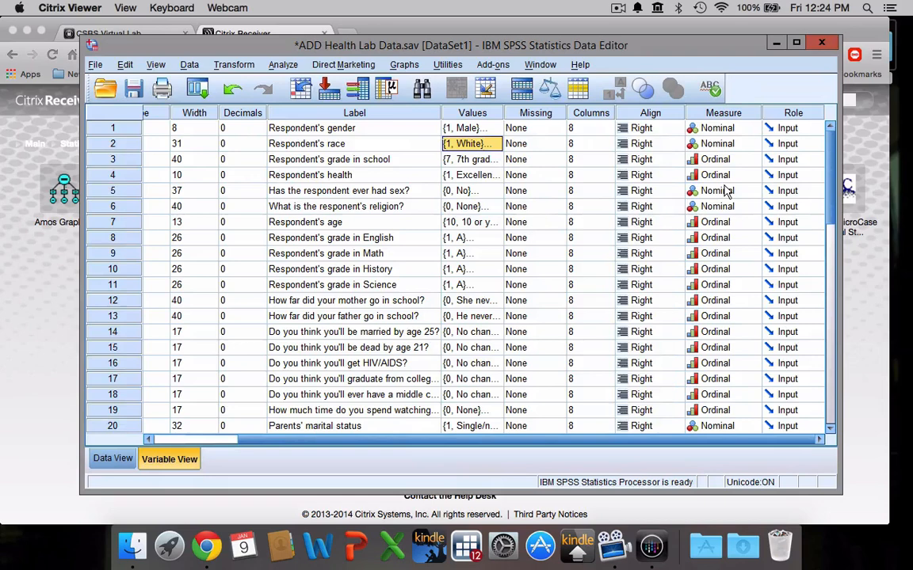
mouse_move(709, 130)
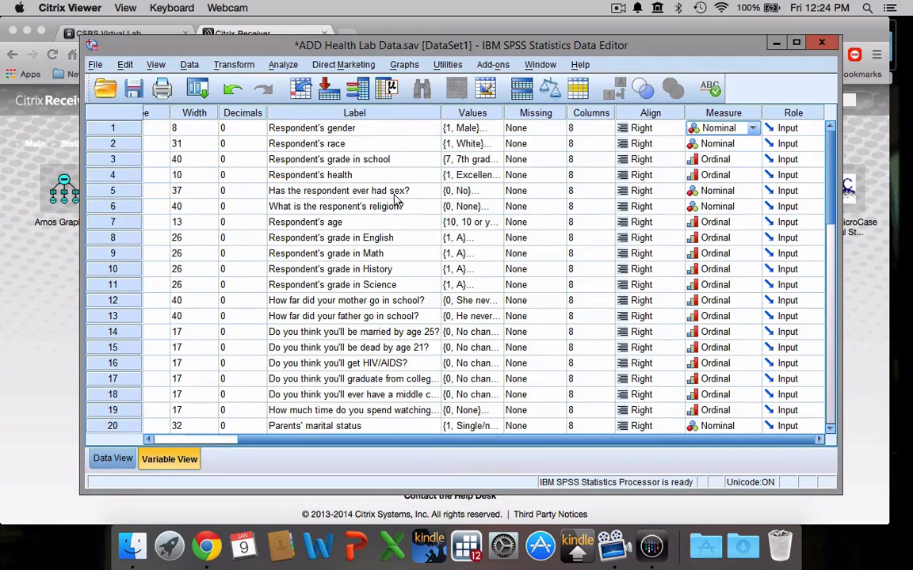
mouse_move(206, 119)
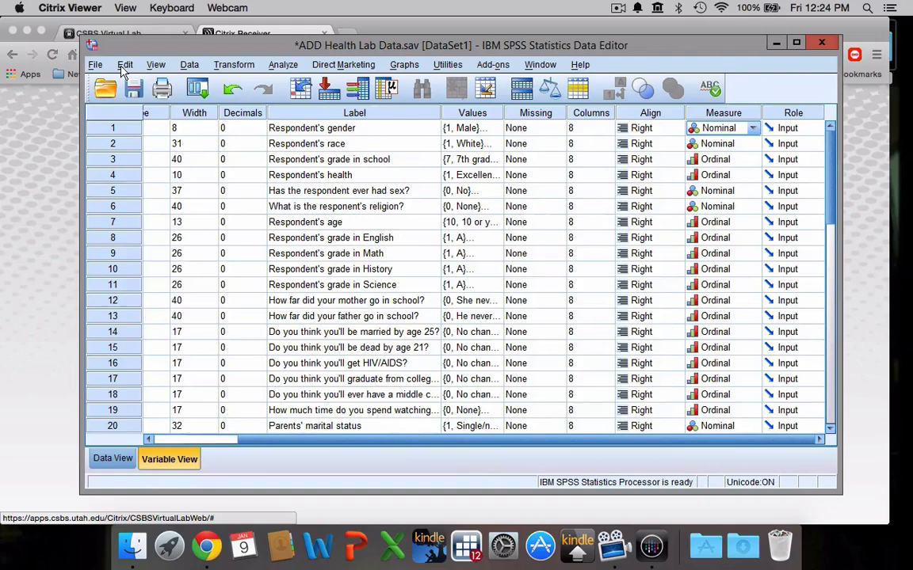
- Browse the Edit and File menus, ending on the Edit commands like Undo, Copy, Paste
click(135, 64)
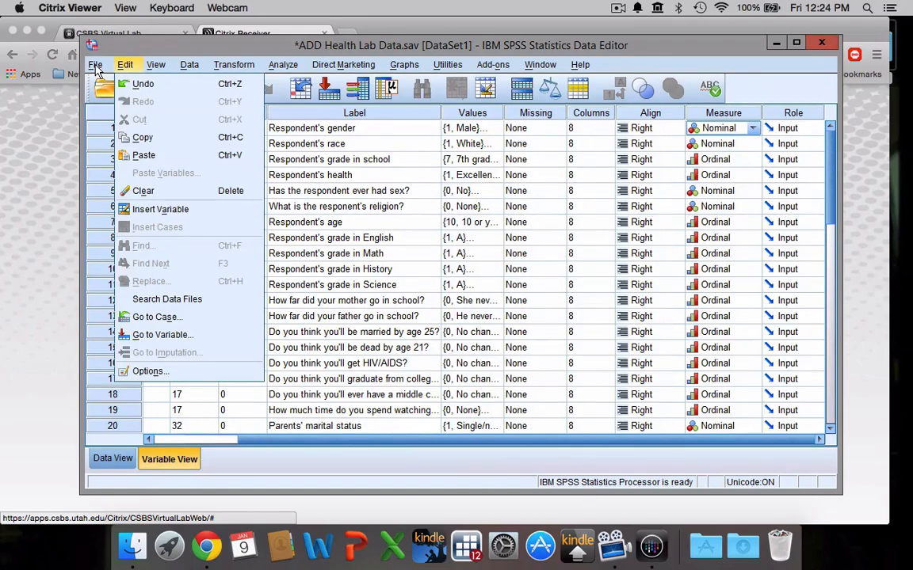
click(101, 64)
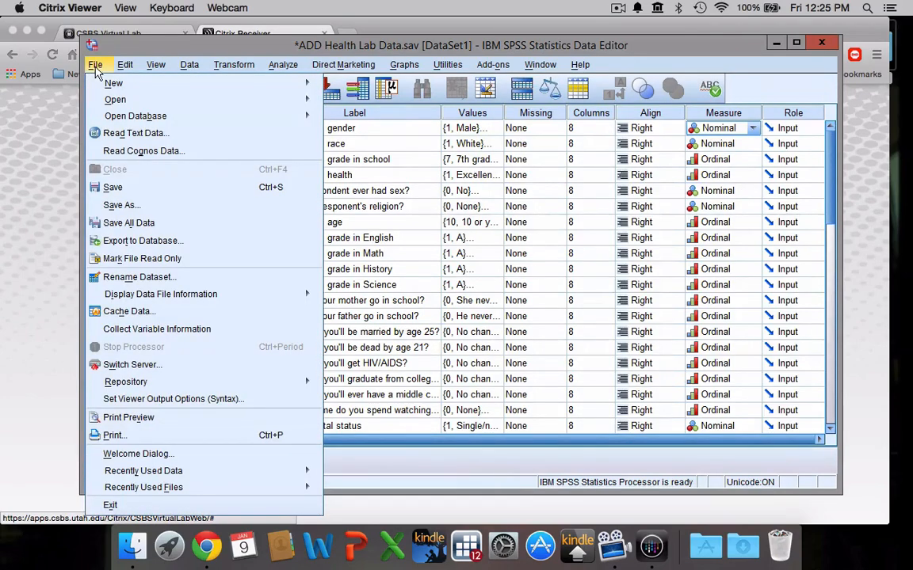
mouse_move(113, 187)
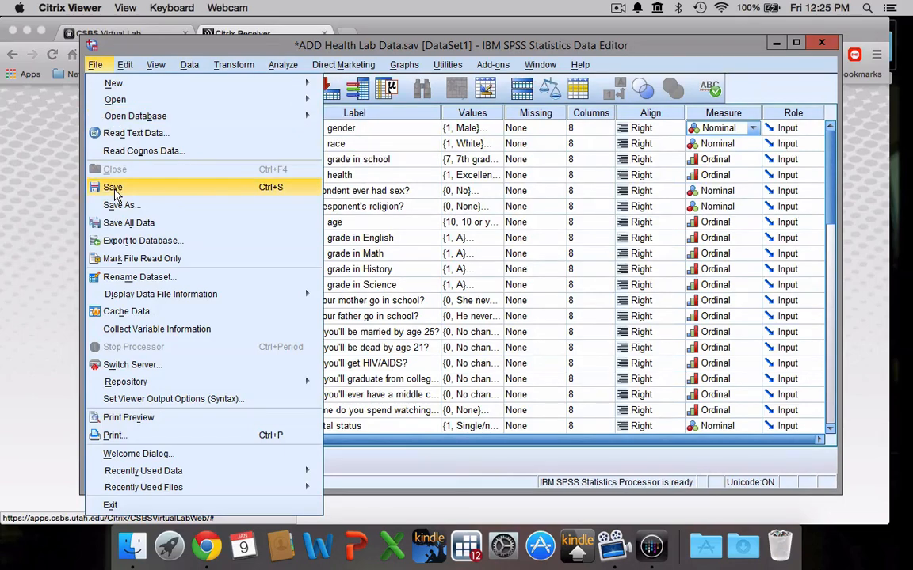
mouse_move(121, 205)
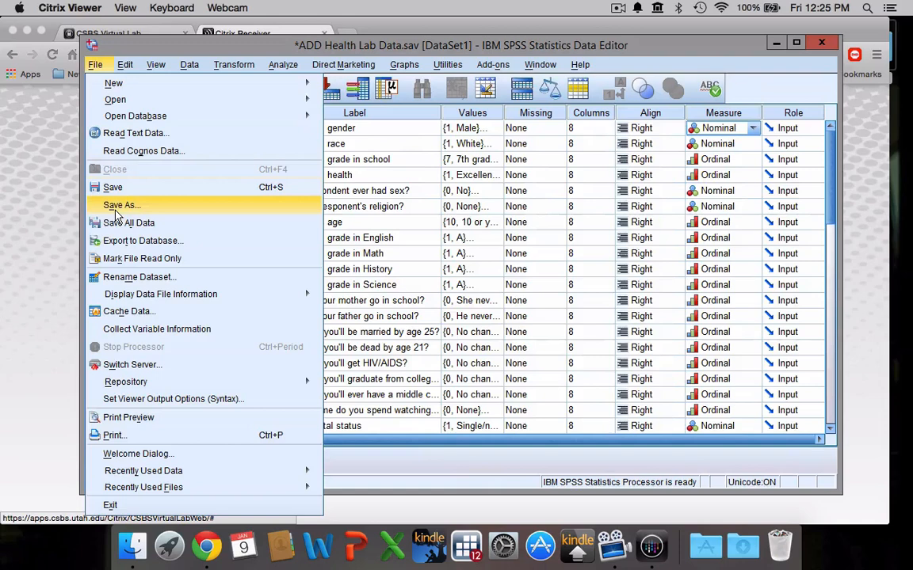
mouse_move(143, 240)
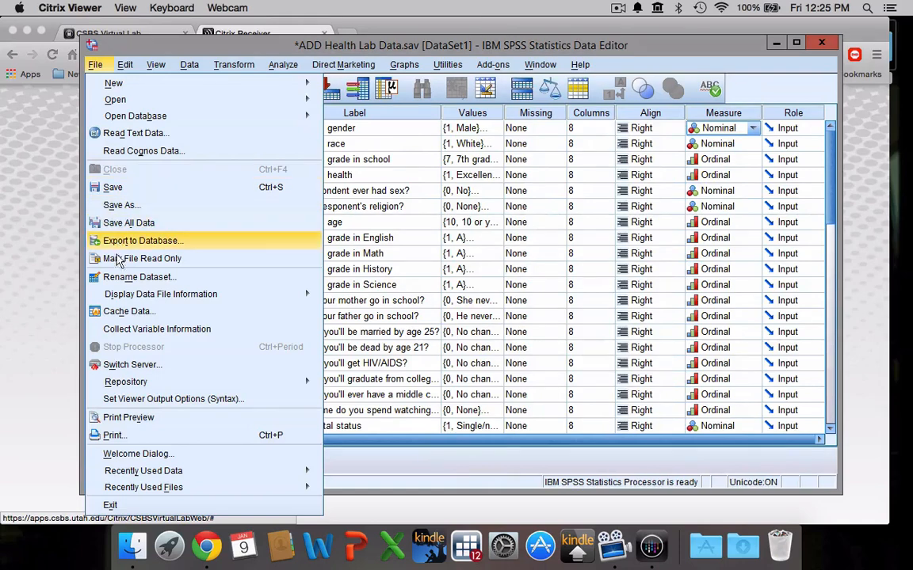
mouse_move(135, 132)
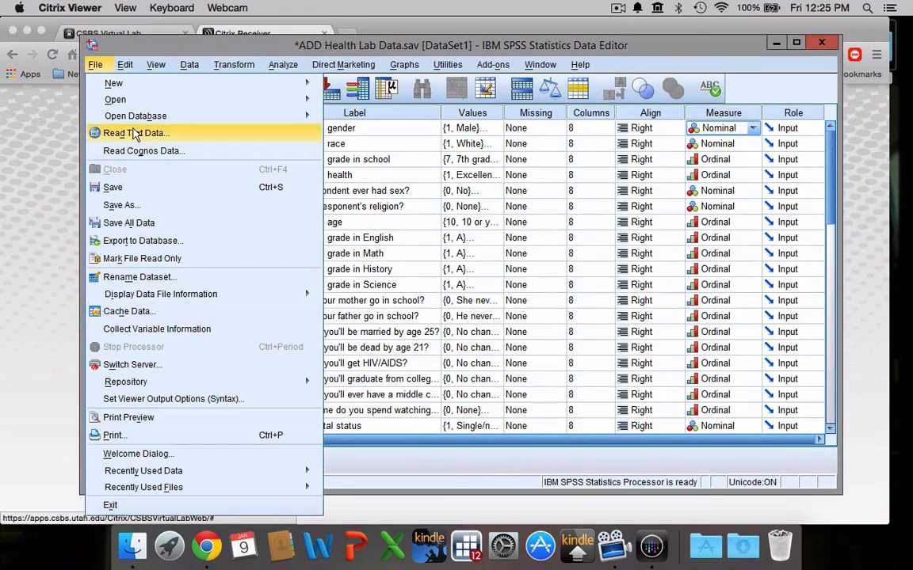
click(126, 65)
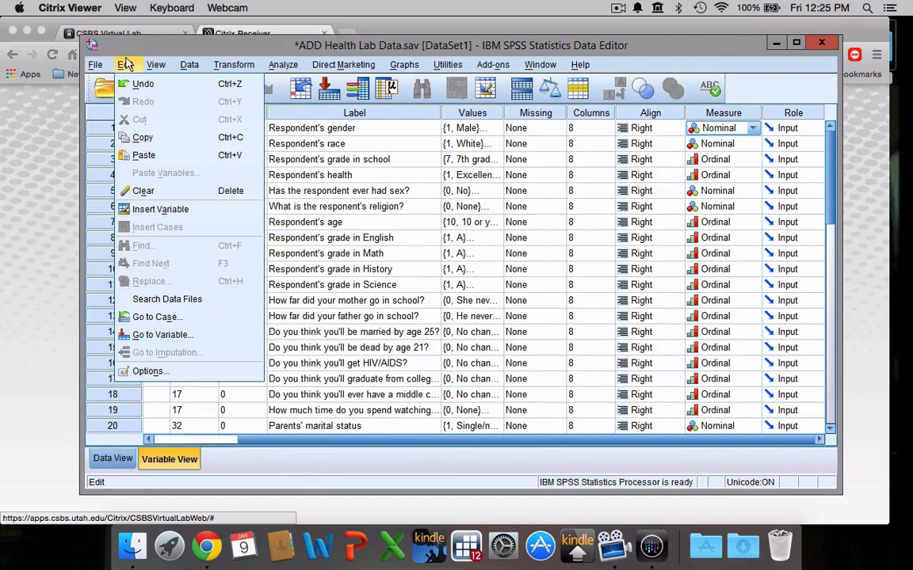
mouse_move(125, 79)
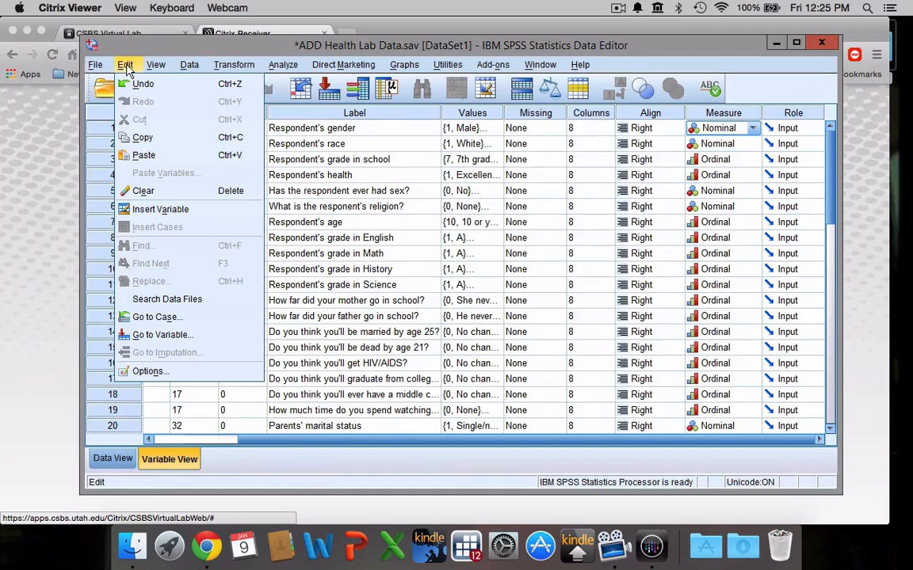
mouse_move(142, 84)
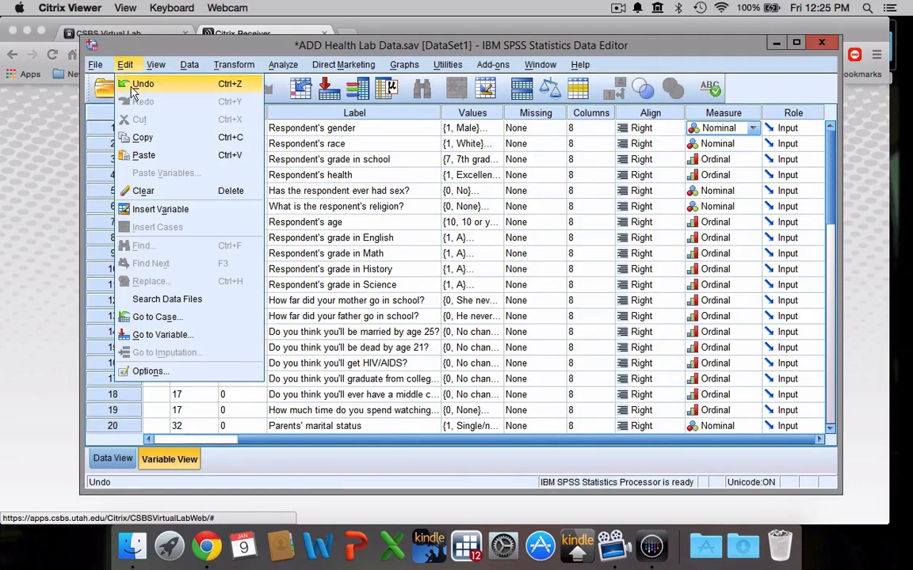
mouse_move(136, 117)
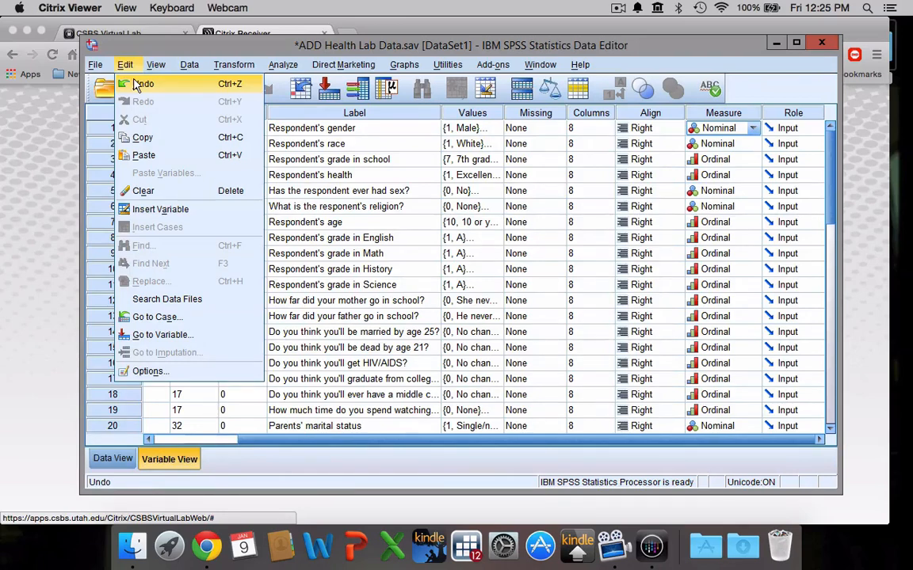
mouse_move(133, 66)
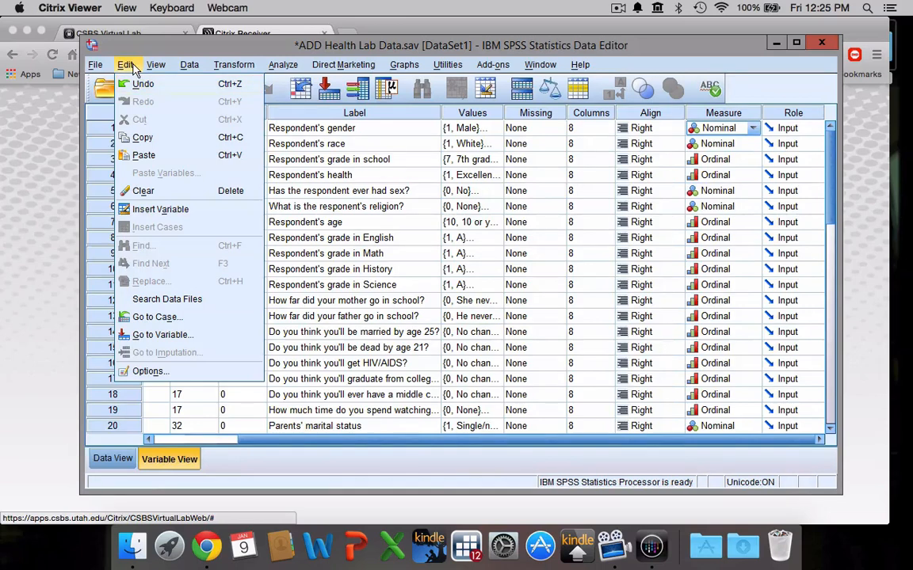
- Look through the View, Data and Transform menus, then show the Analyze menu
click(156, 65)
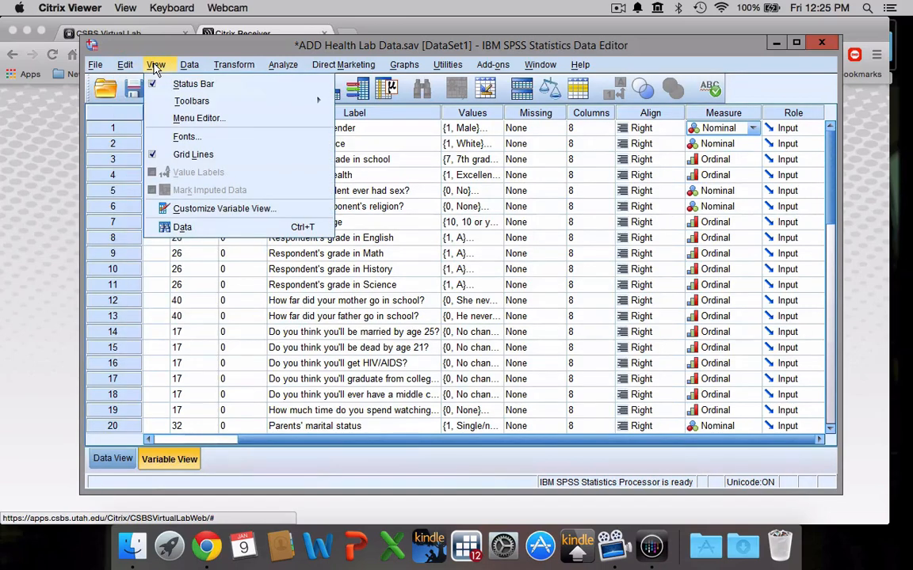
mouse_move(183, 101)
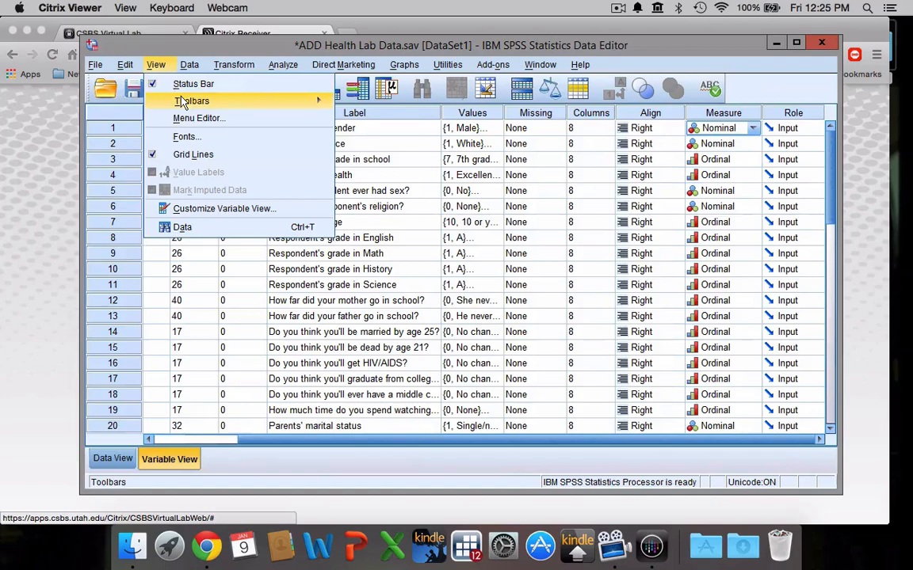
mouse_move(192, 118)
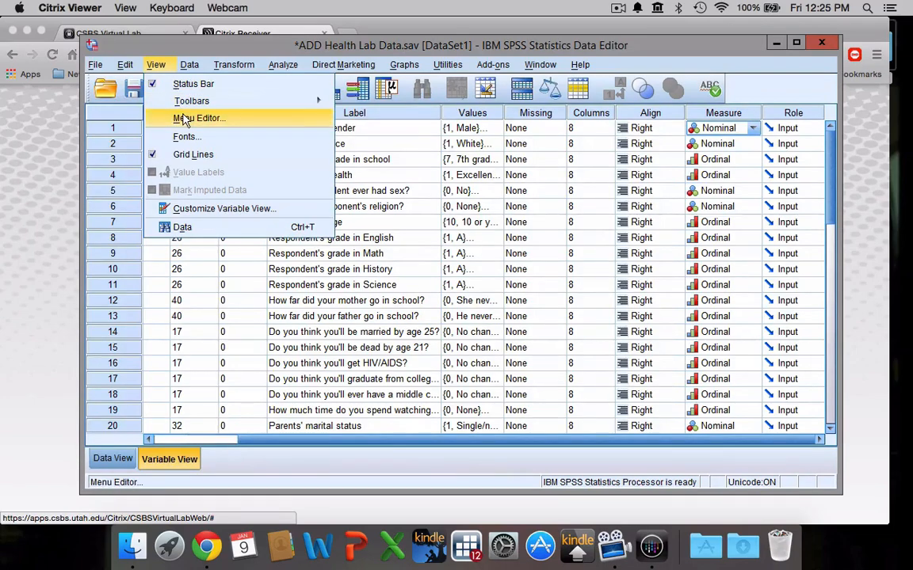
click(188, 65)
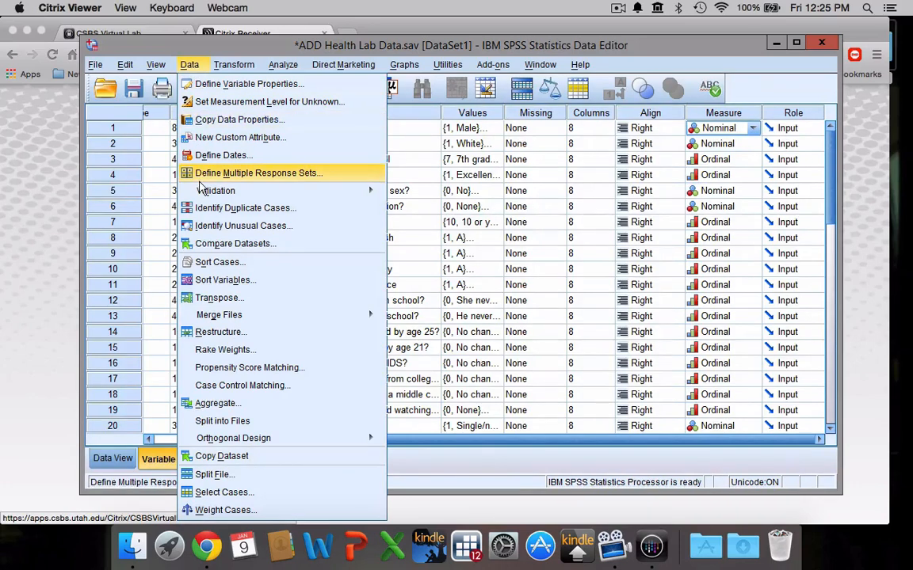
mouse_move(216, 190)
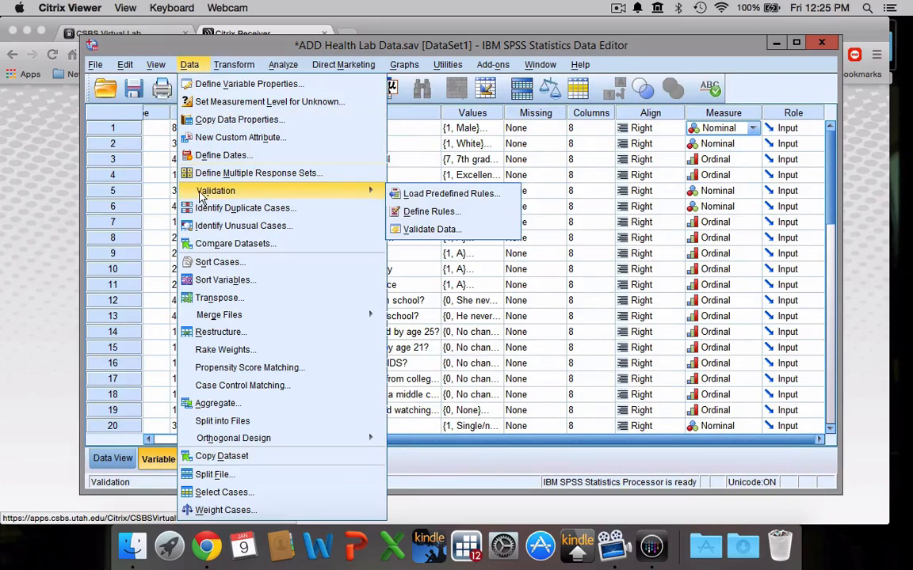
mouse_move(202, 208)
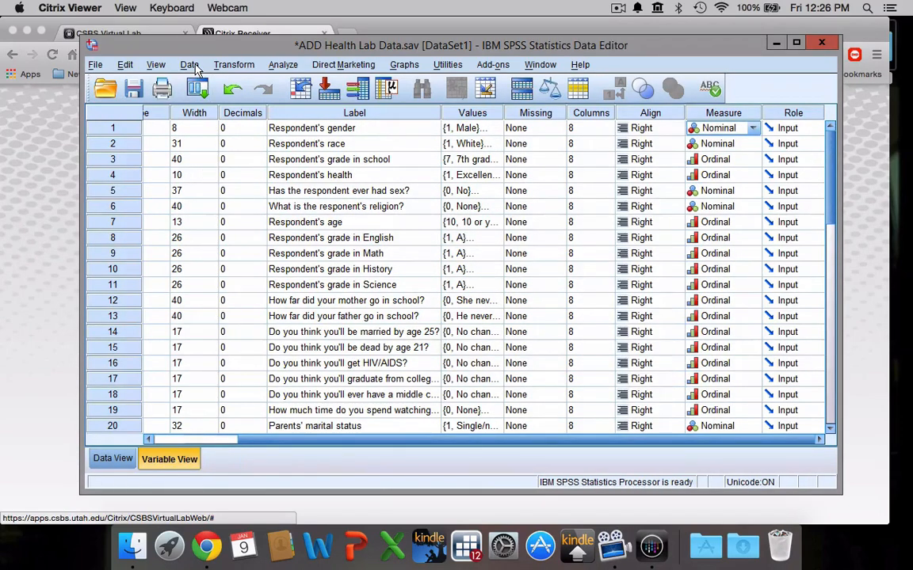
click(234, 64)
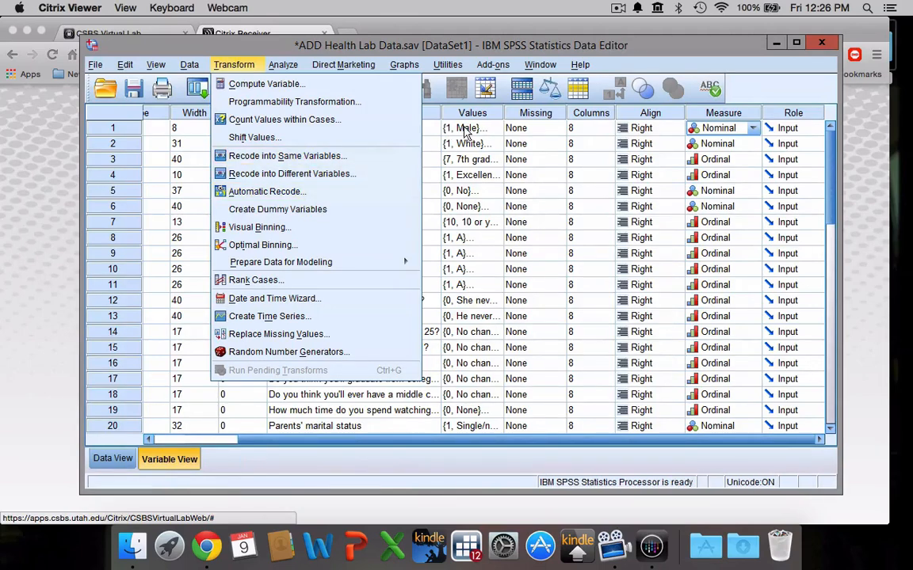
mouse_move(453, 140)
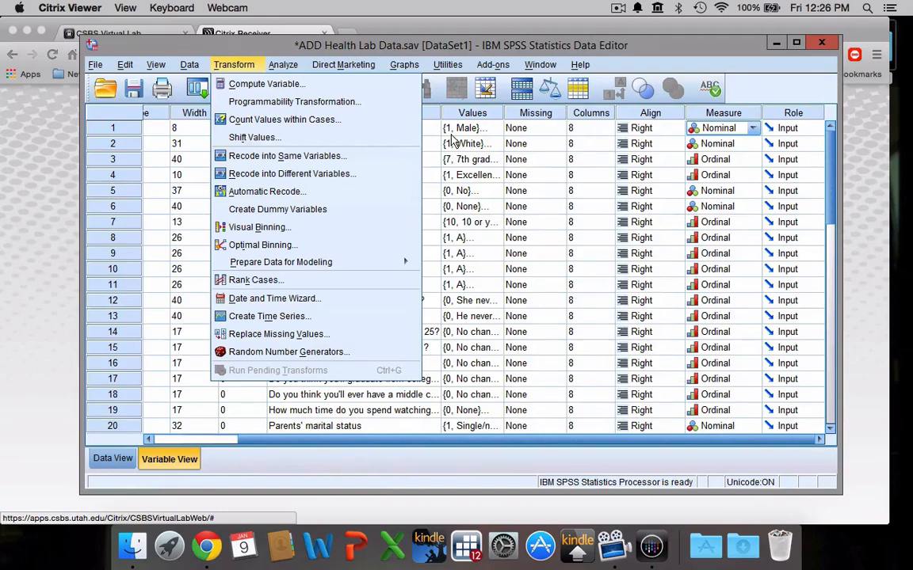
mouse_move(297, 173)
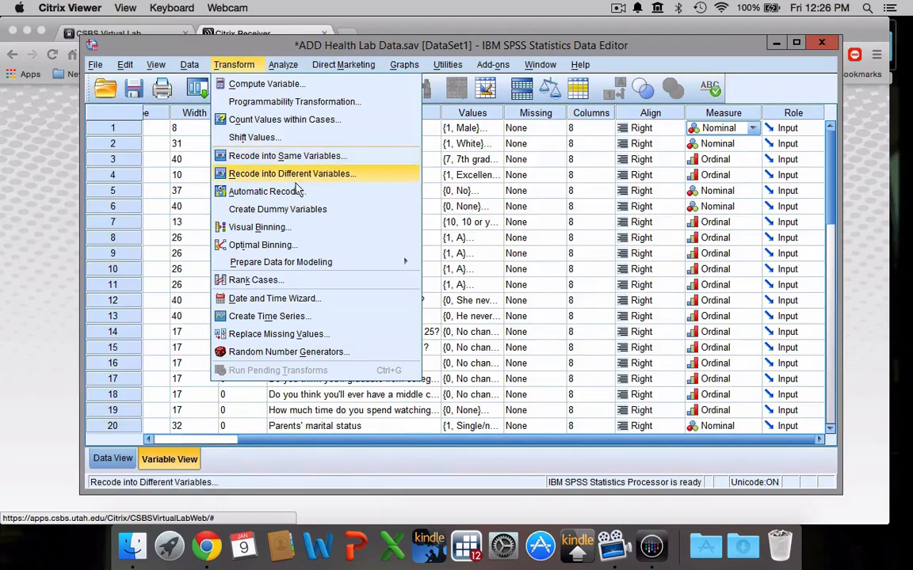
mouse_move(283, 119)
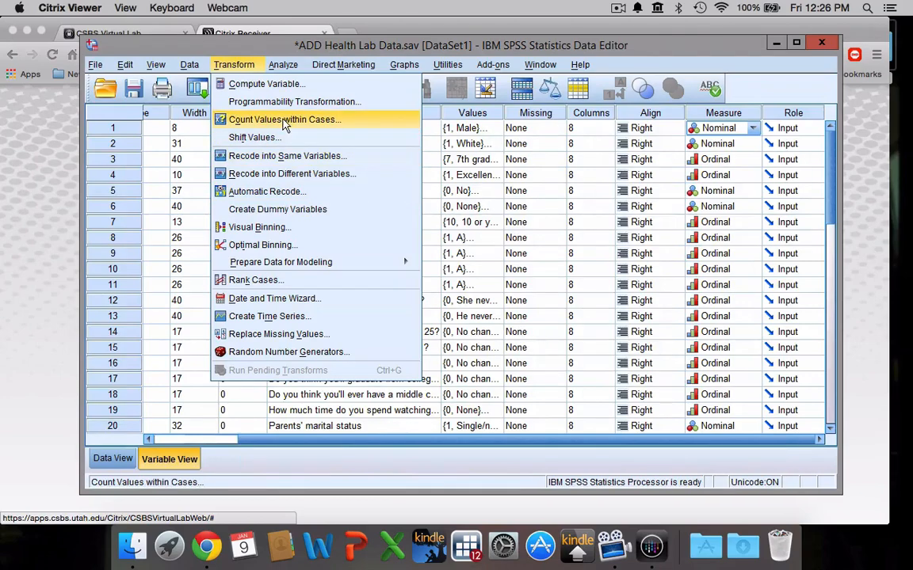
click(282, 64)
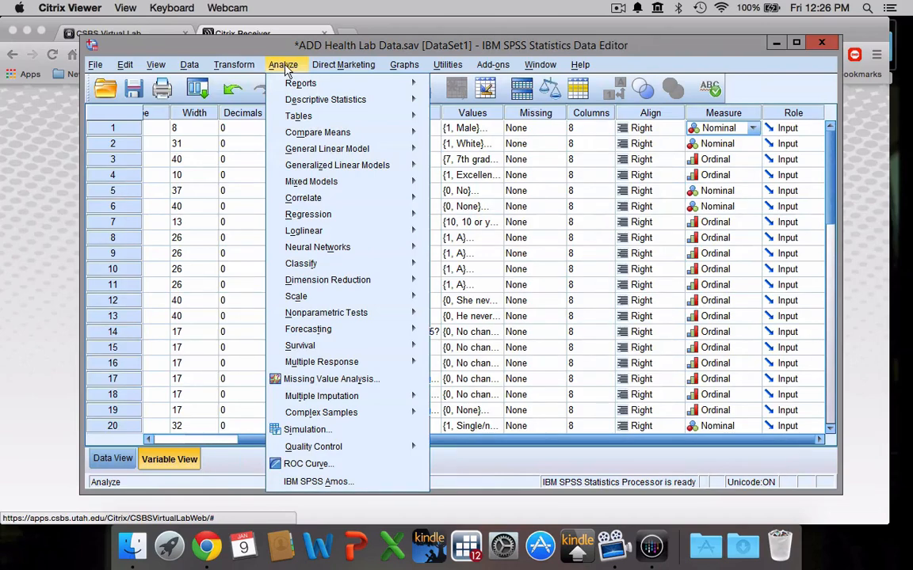
mouse_move(301, 82)
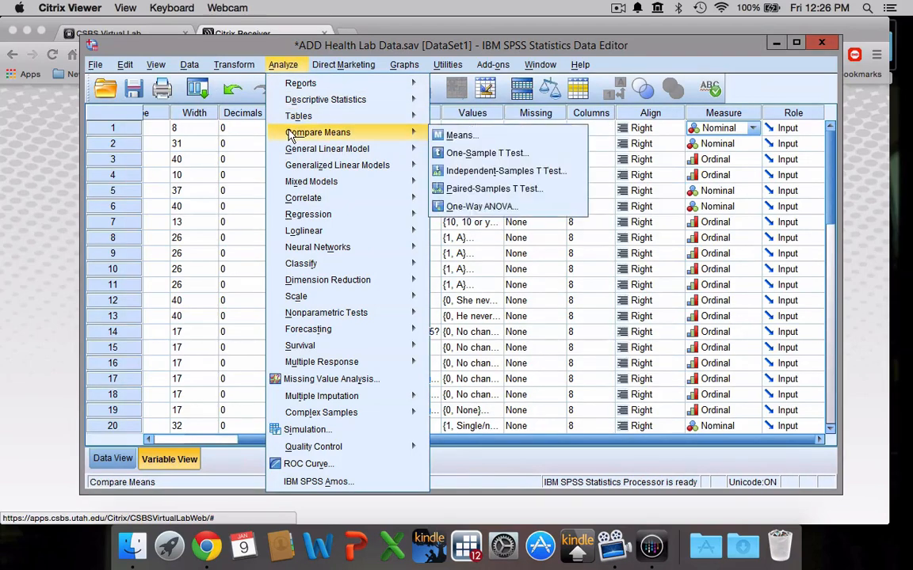
mouse_move(338, 165)
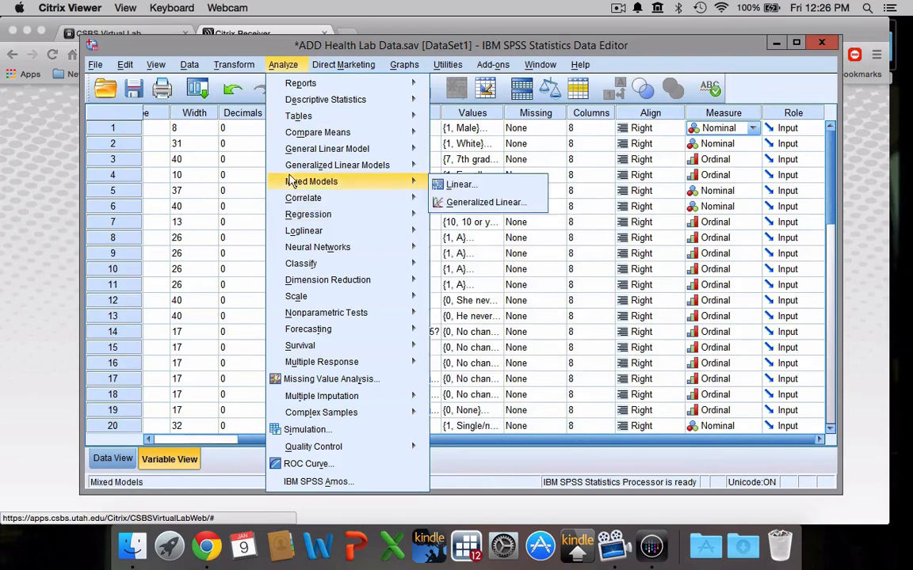
mouse_move(325, 67)
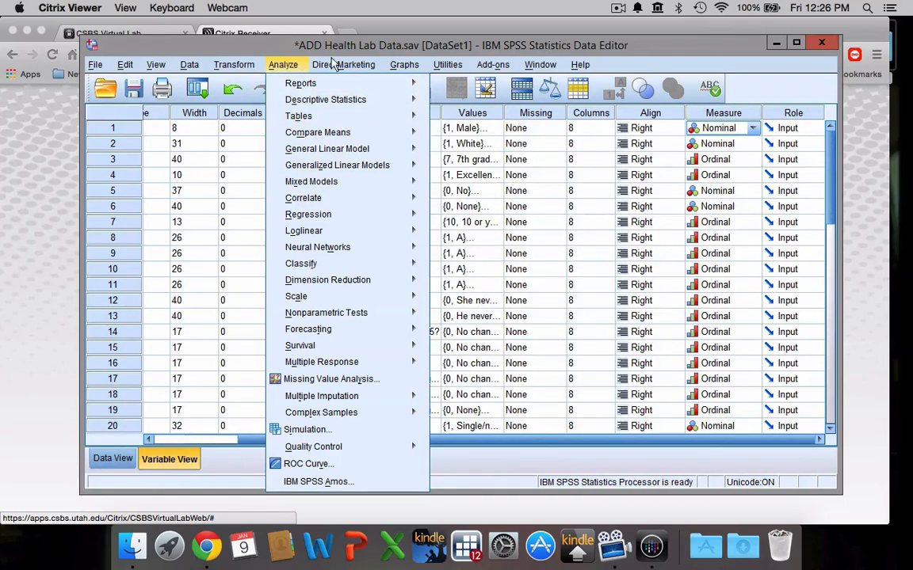
- Show the Graphs menu with its Legacy Dialogs chart types
click(404, 64)
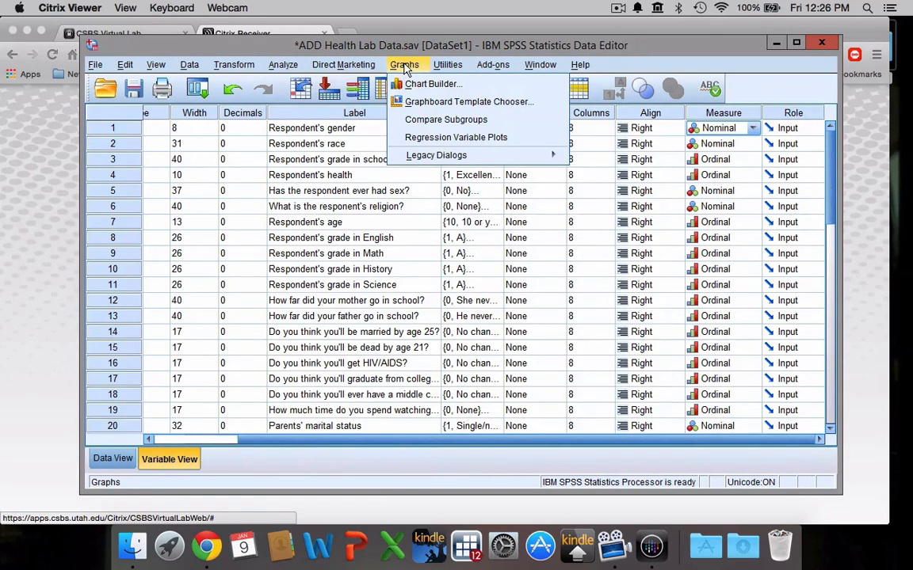
mouse_move(433, 84)
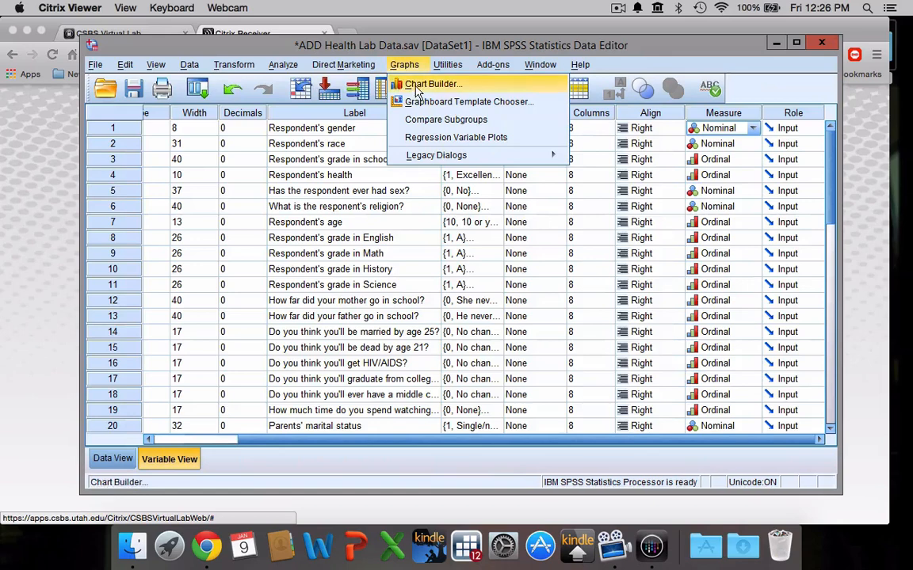
mouse_move(432, 87)
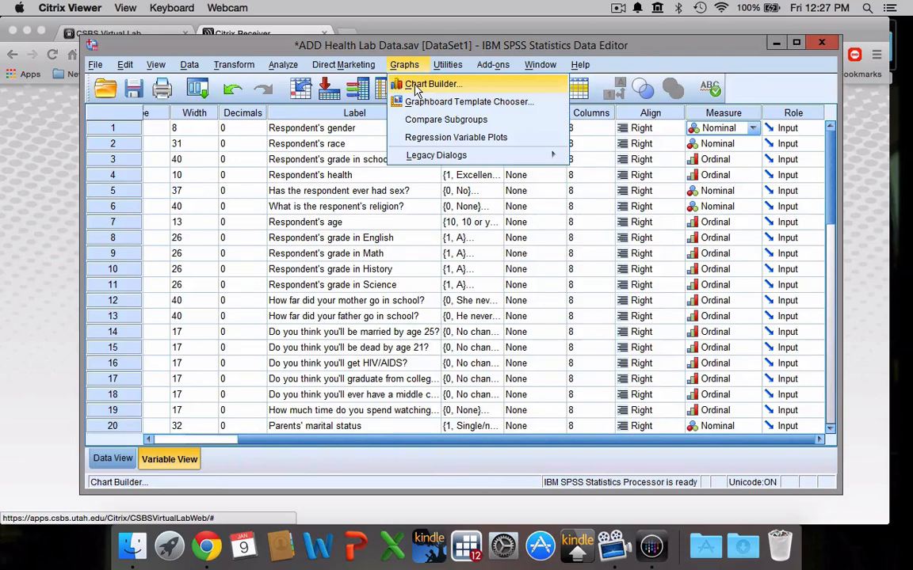
mouse_move(455, 137)
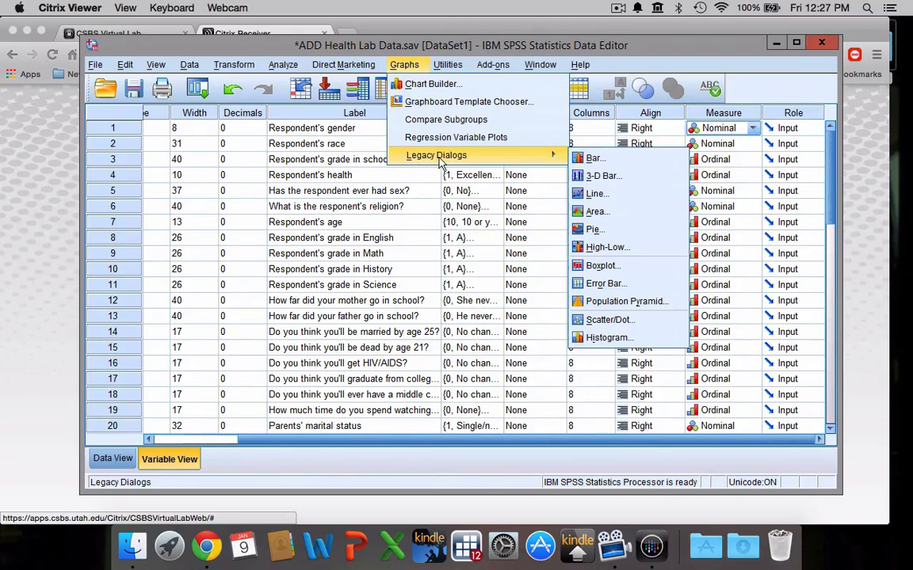
mouse_move(535, 164)
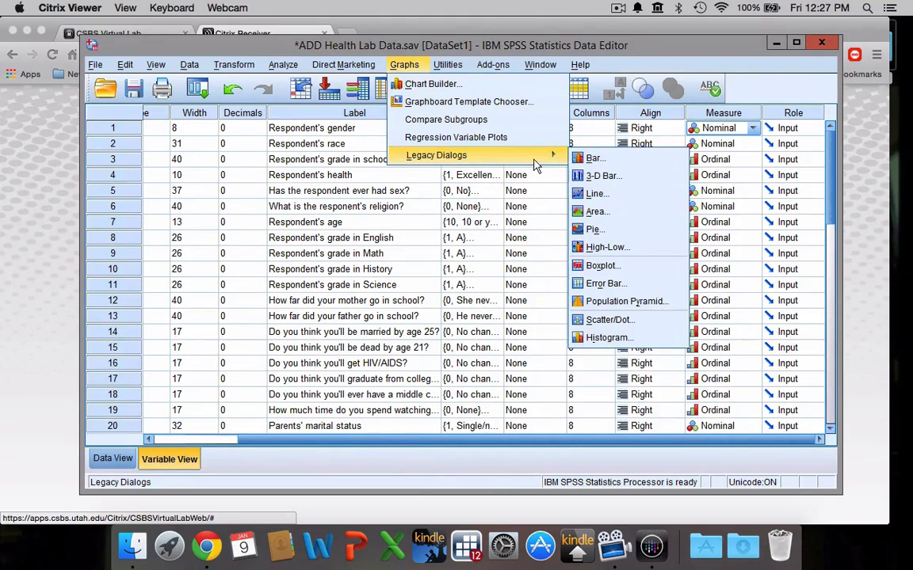
mouse_move(595, 158)
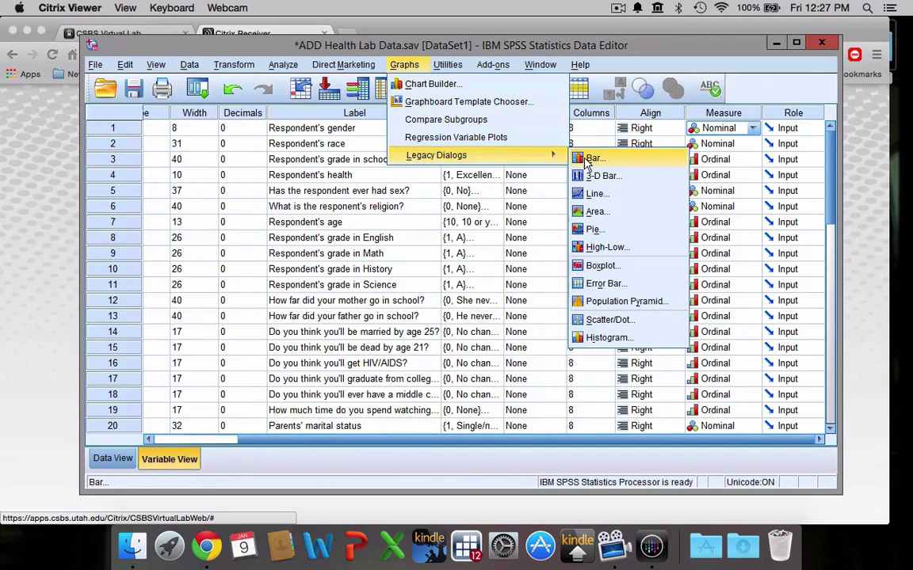
mouse_move(592, 229)
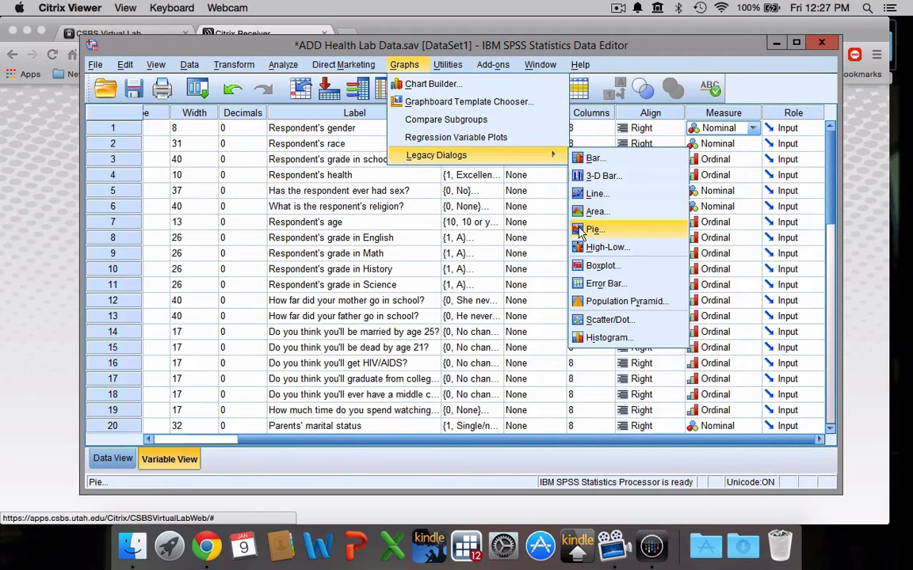
mouse_move(608, 337)
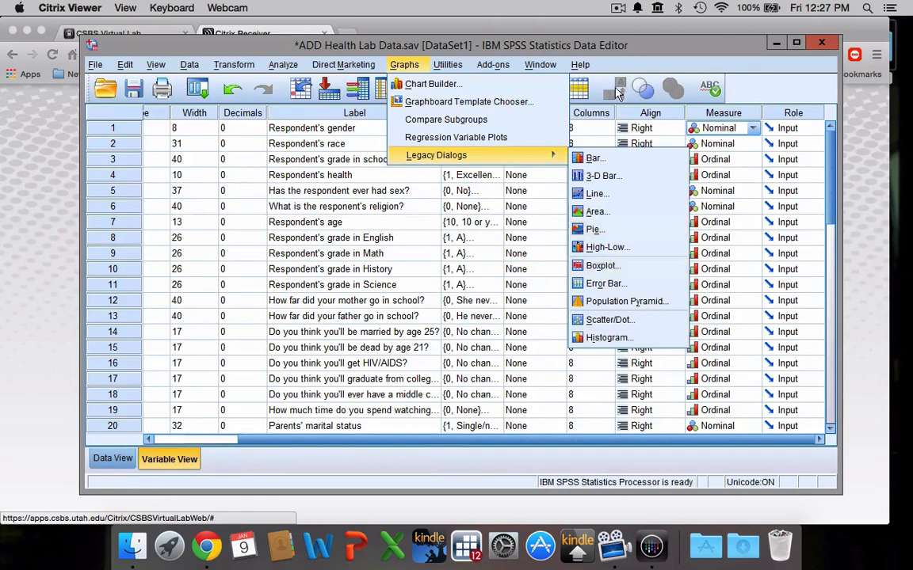
- Show the Window menu listing the Output1 Viewer and Data Editor
click(540, 64)
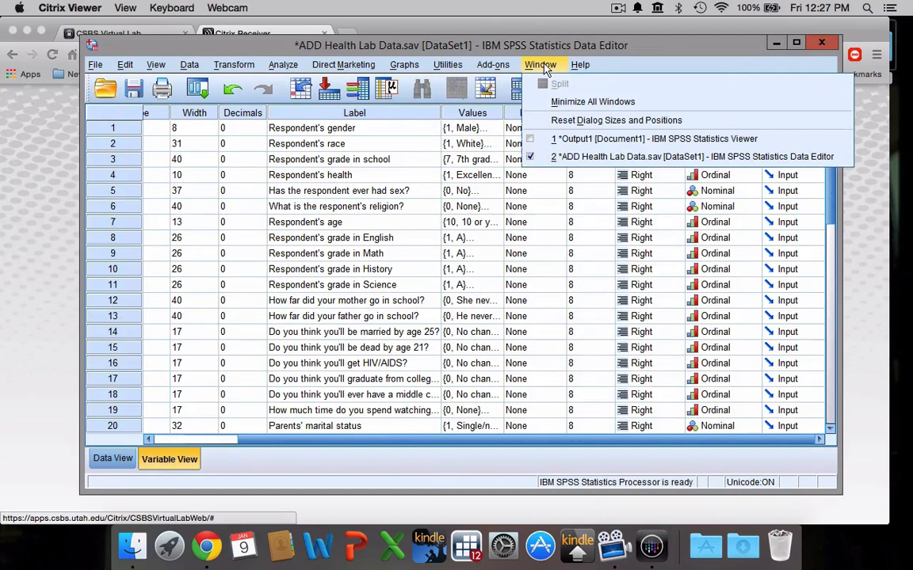
mouse_move(547, 80)
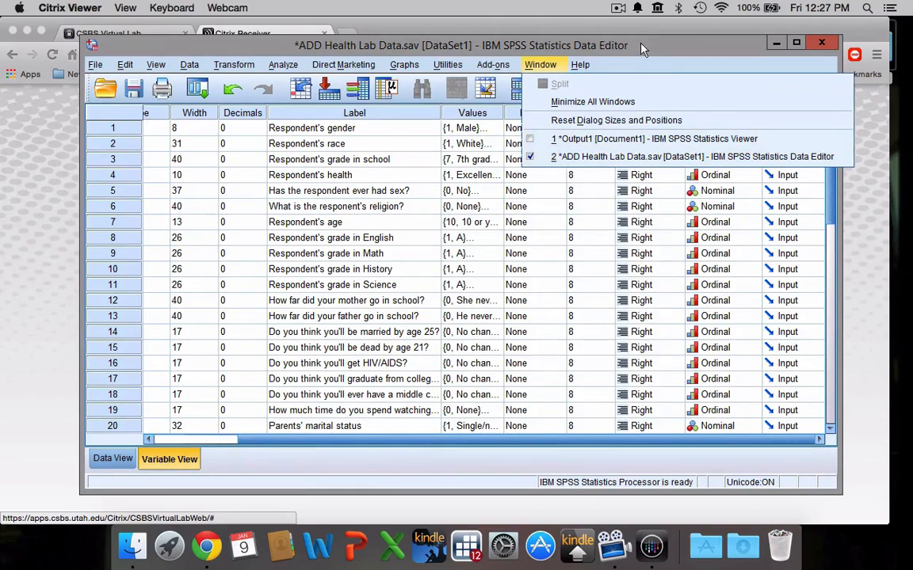
click(540, 65)
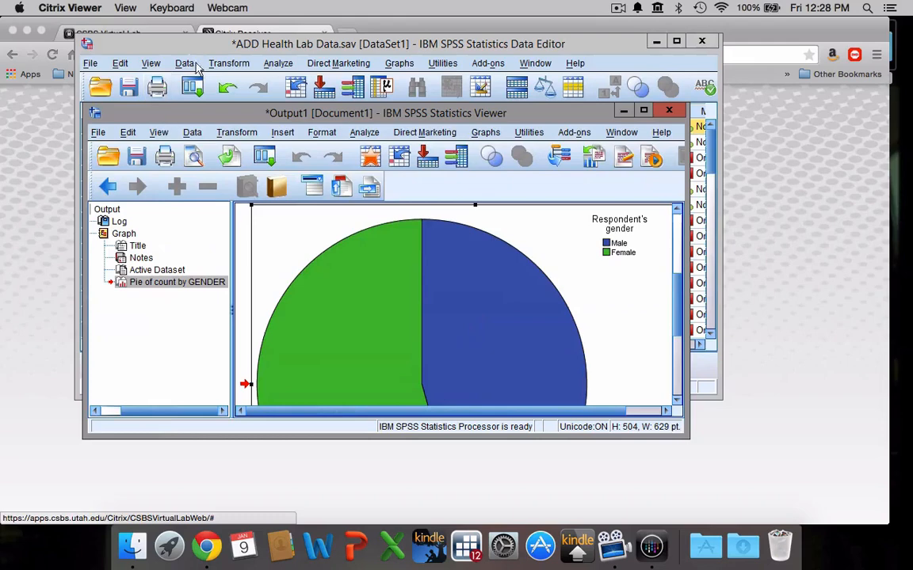
mouse_move(344, 70)
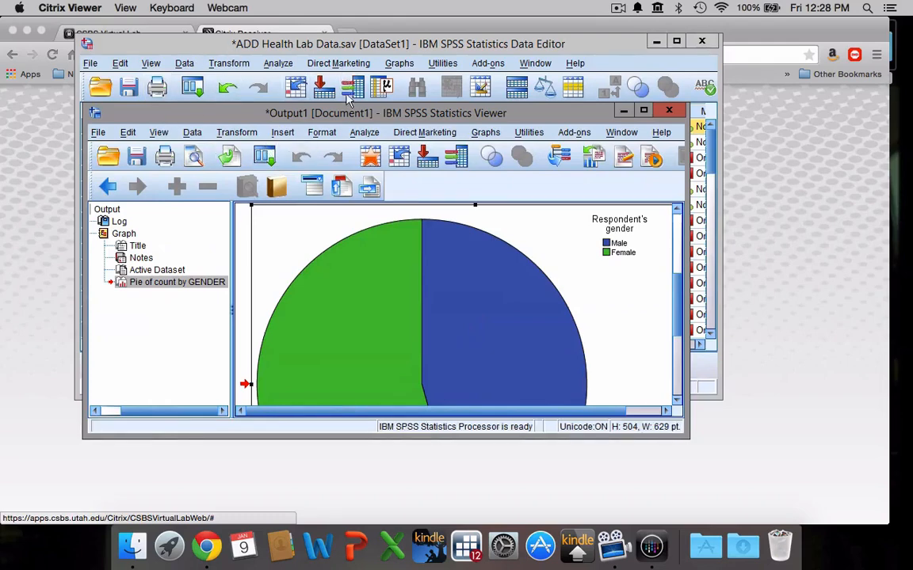
mouse_move(530, 132)
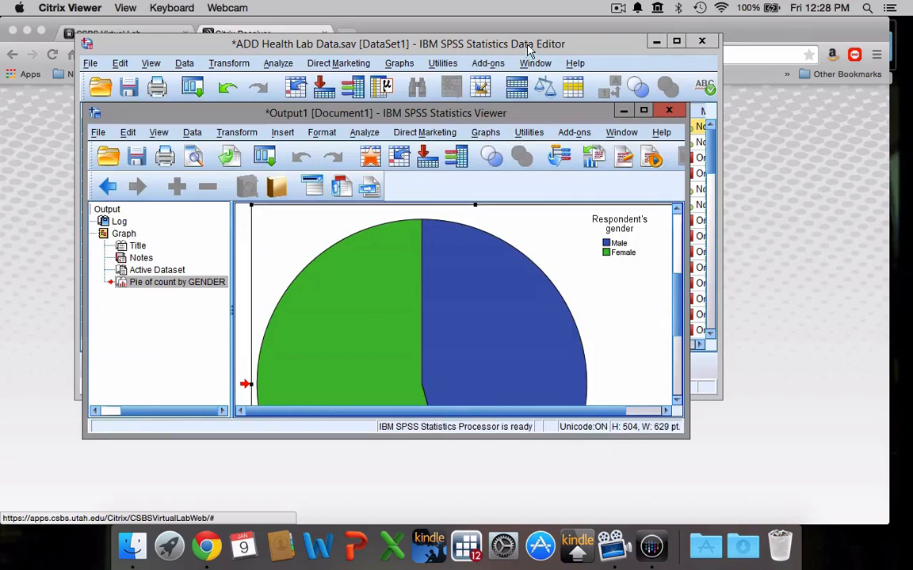
mouse_move(561, 156)
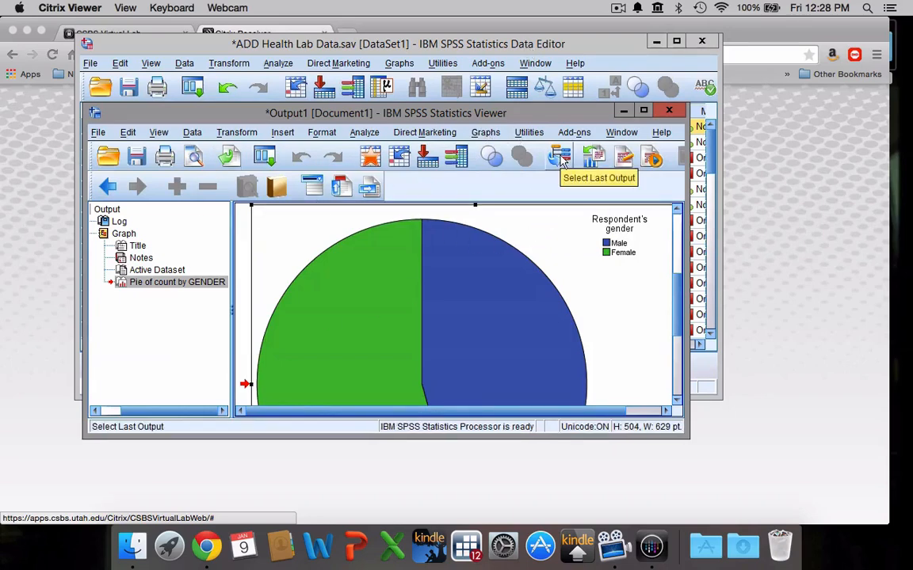